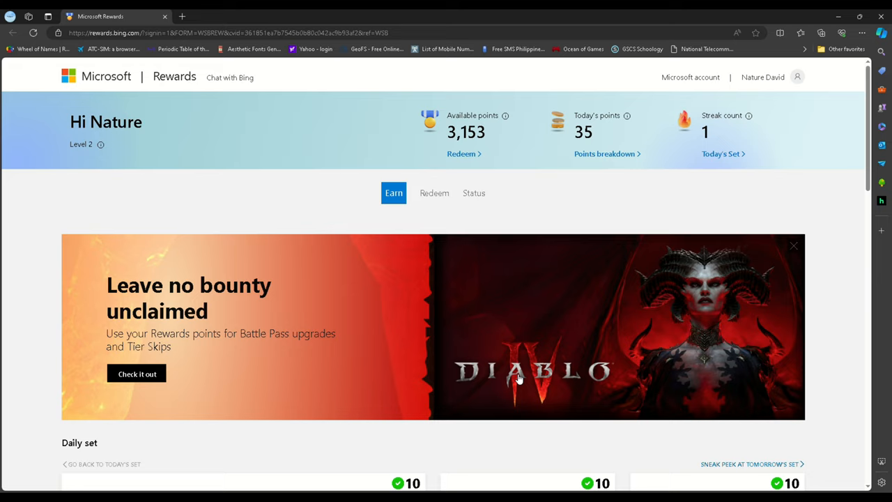
mouse_move(109, 95)
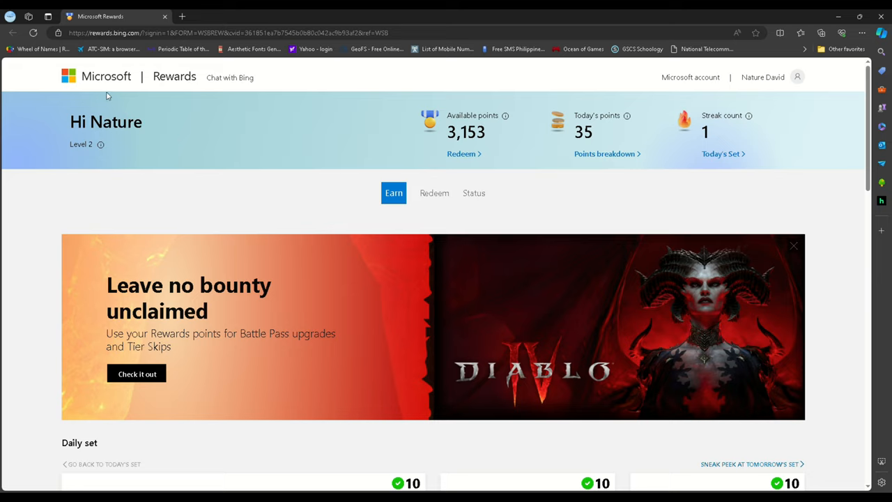
mouse_move(388, 246)
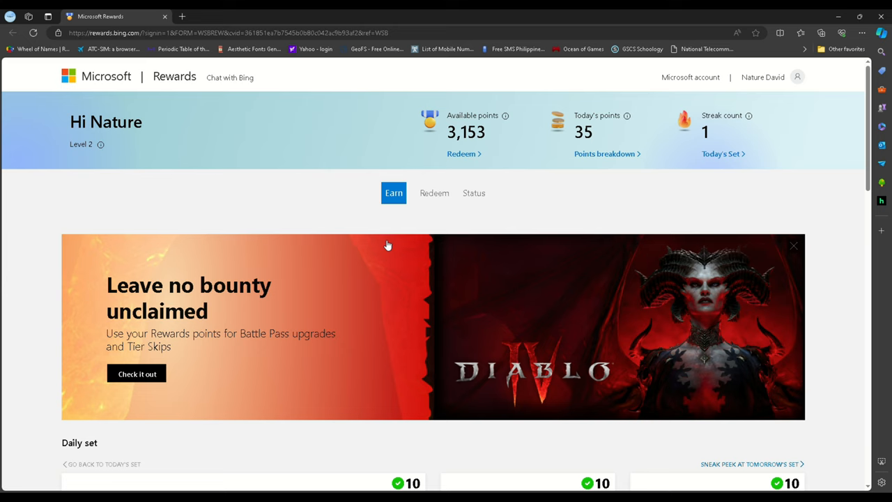
mouse_move(449, 223)
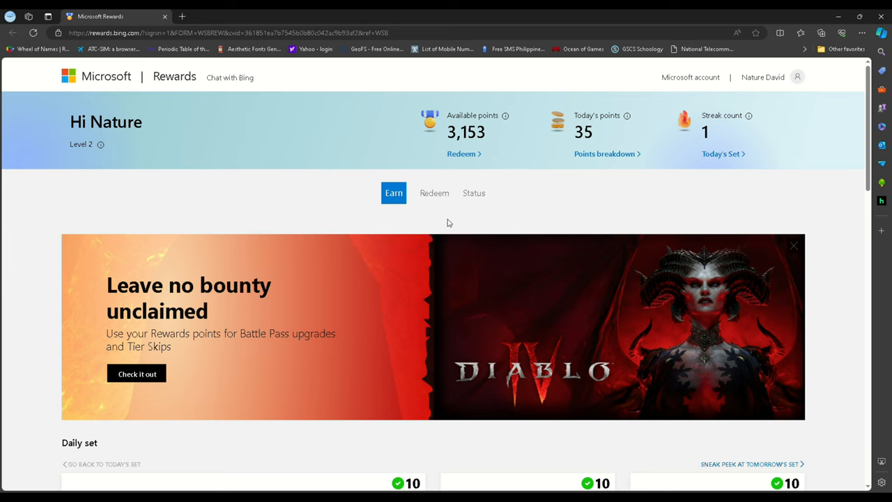
Show the Redeem catalogue listing the Roblox Digital Card, Overwatch Coins and Diablo IV Suite.
left_click(435, 193)
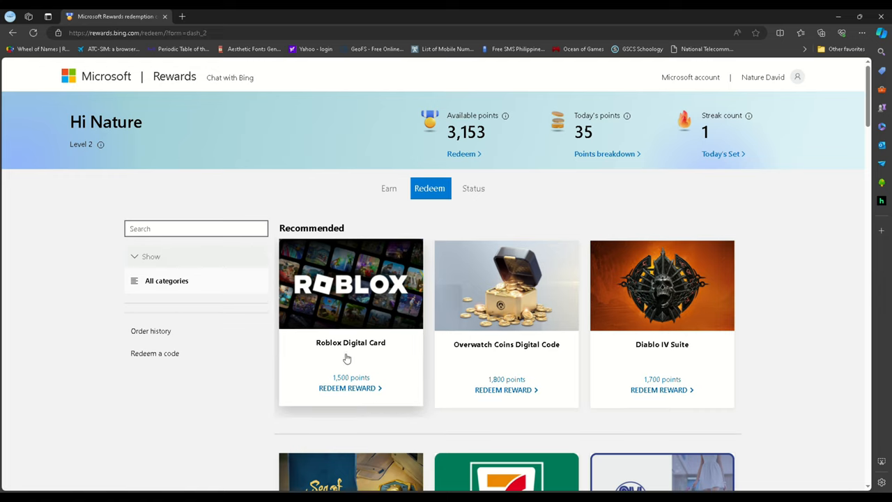
mouse_move(386, 359)
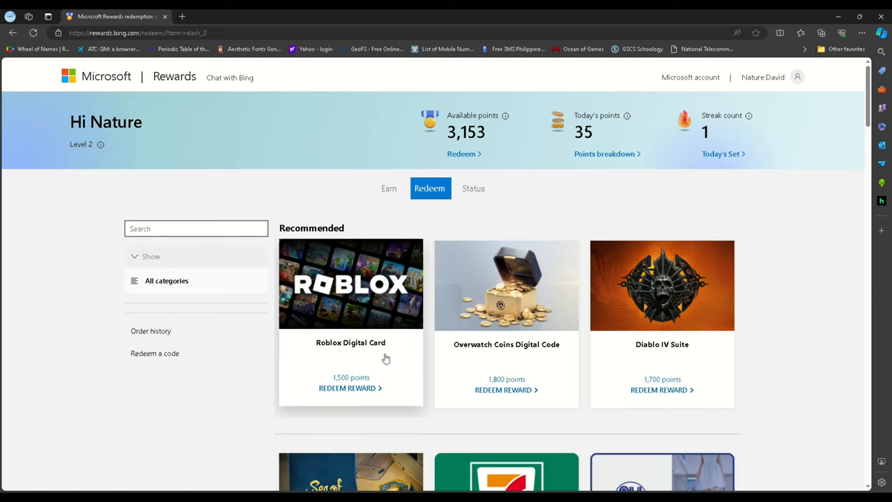
mouse_move(393, 362)
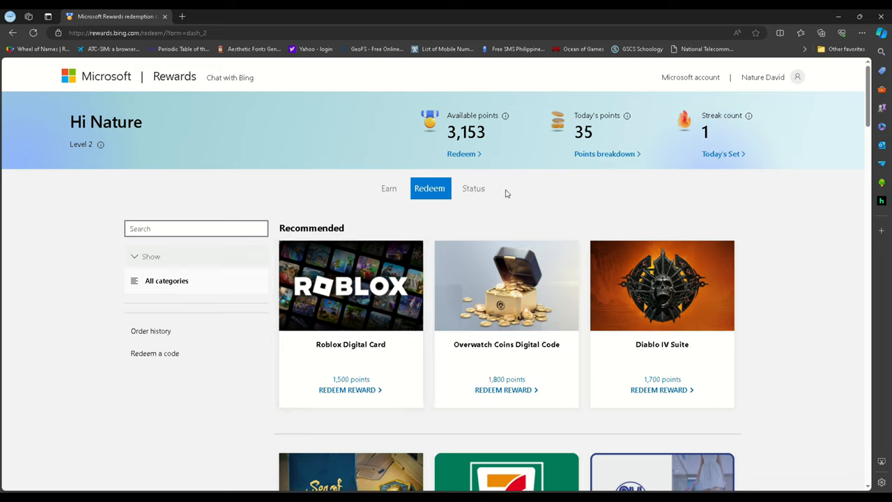
mouse_move(396, 420)
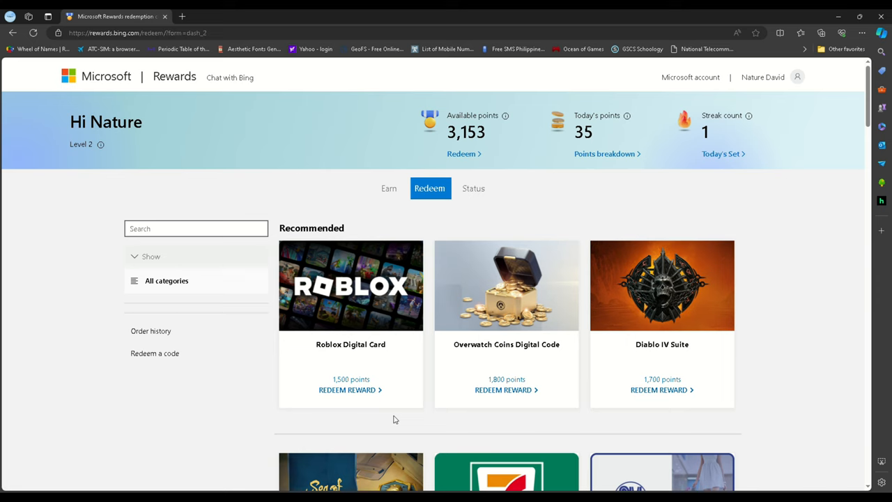
mouse_move(400, 413)
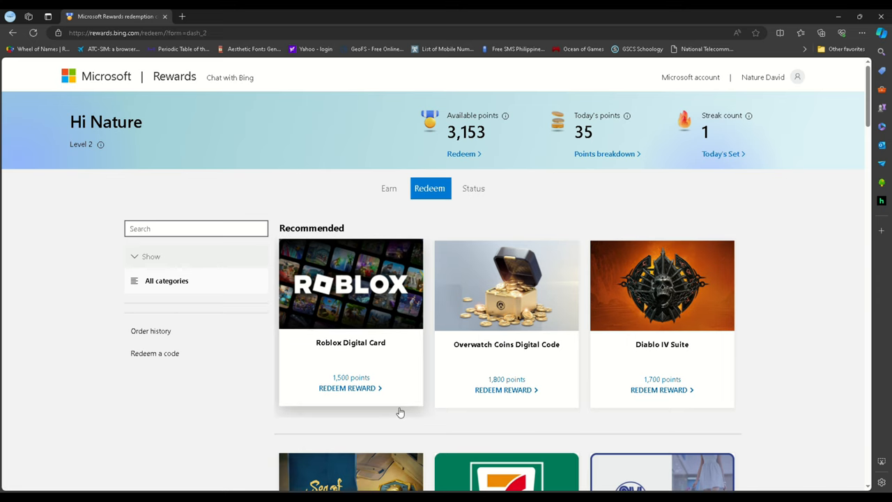
View the Roblox Digital Card's 200 and 100 Robux options, then go back to the Rewards home.
left_click(352, 285)
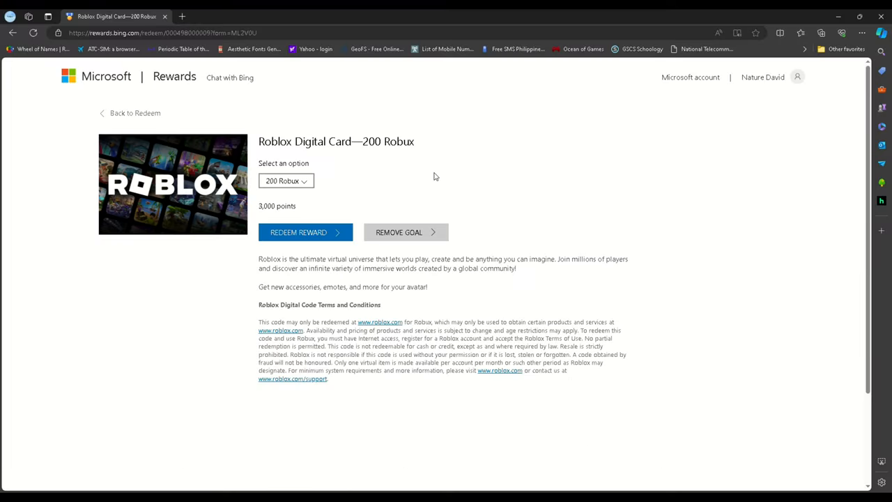
mouse_move(402, 184)
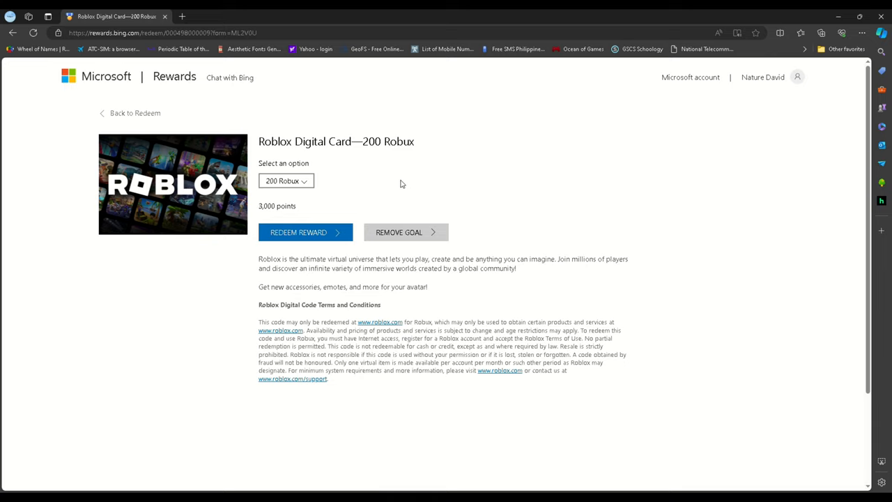
mouse_move(384, 181)
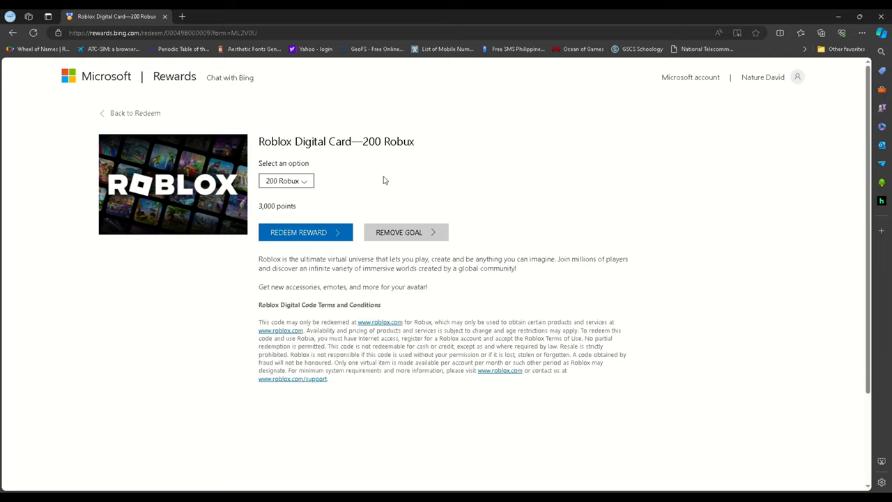
mouse_move(50, 73)
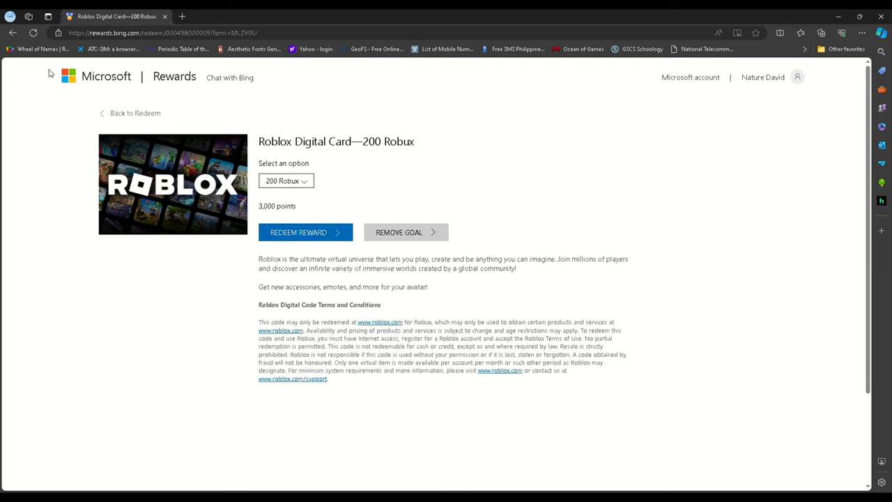
left_click(287, 181)
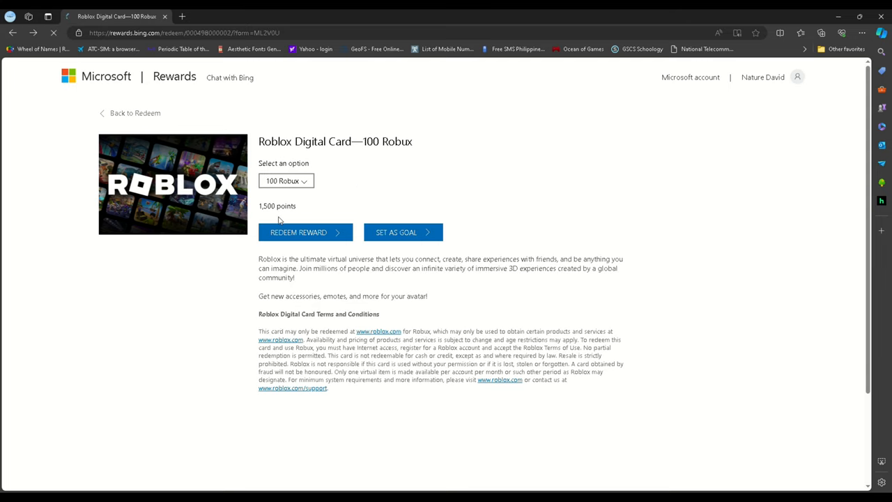
left_click(134, 113)
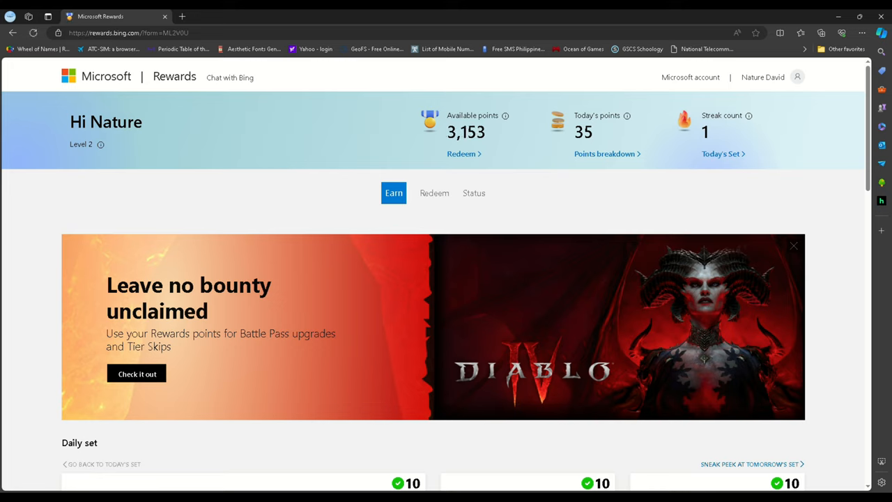
Launch the Reef exploration daily set activity's Great Barrier Reef search and return to the dashboard.
scroll("down", 3)
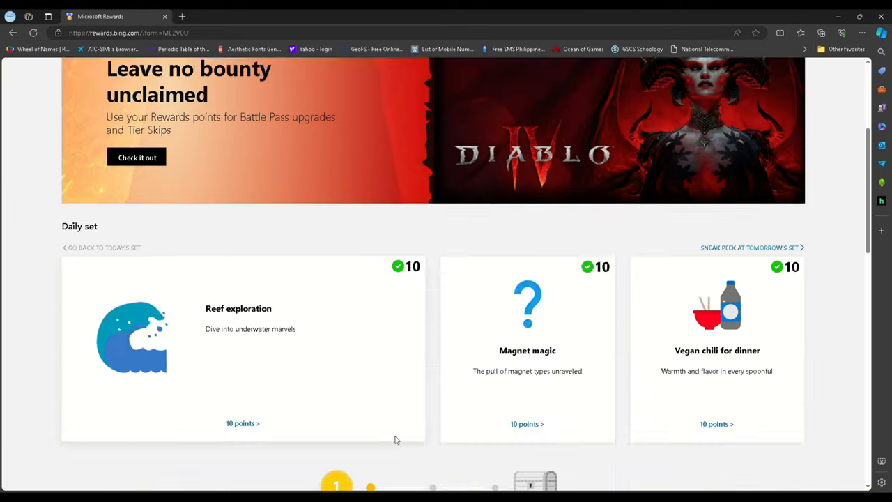
scroll("down", 3)
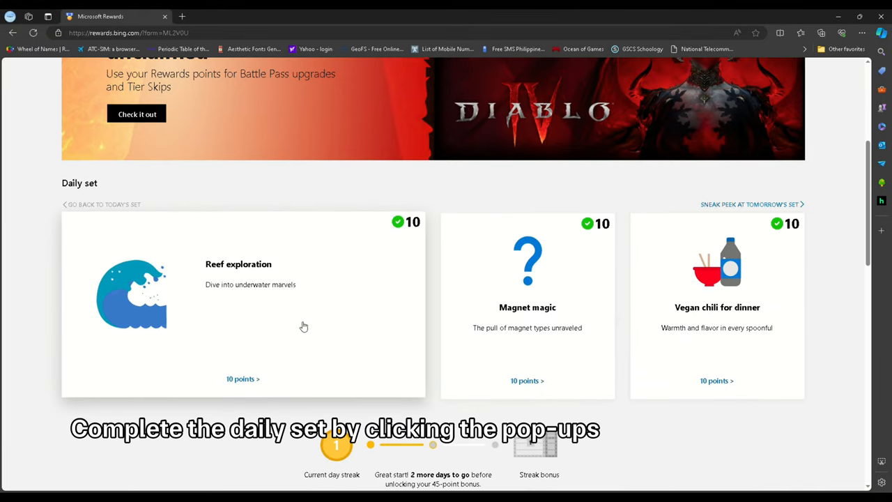
mouse_move(307, 345)
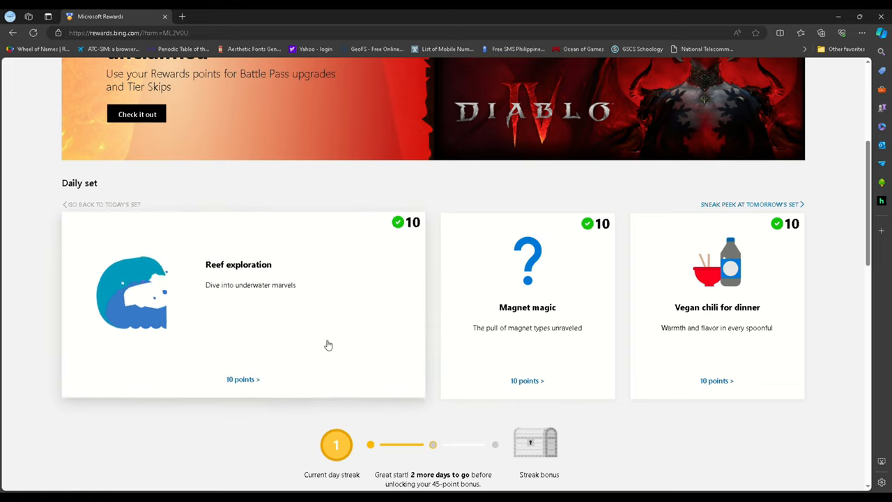
left_click(243, 307)
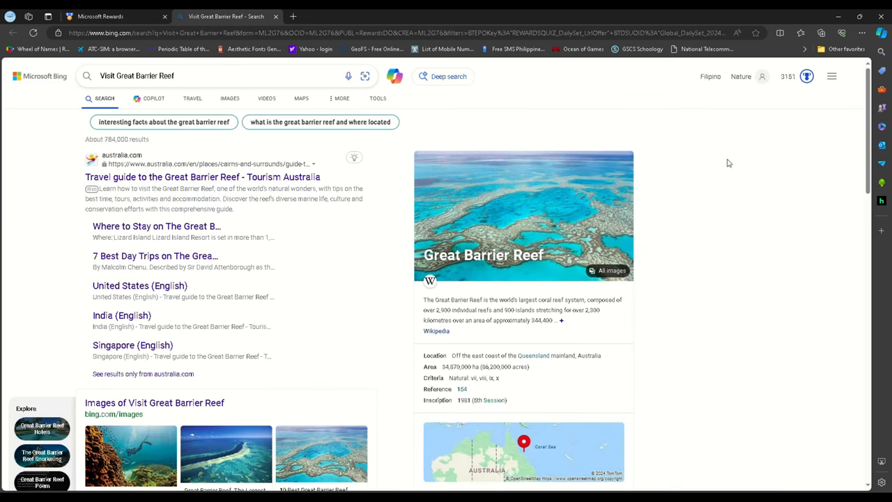
left_click(806, 75)
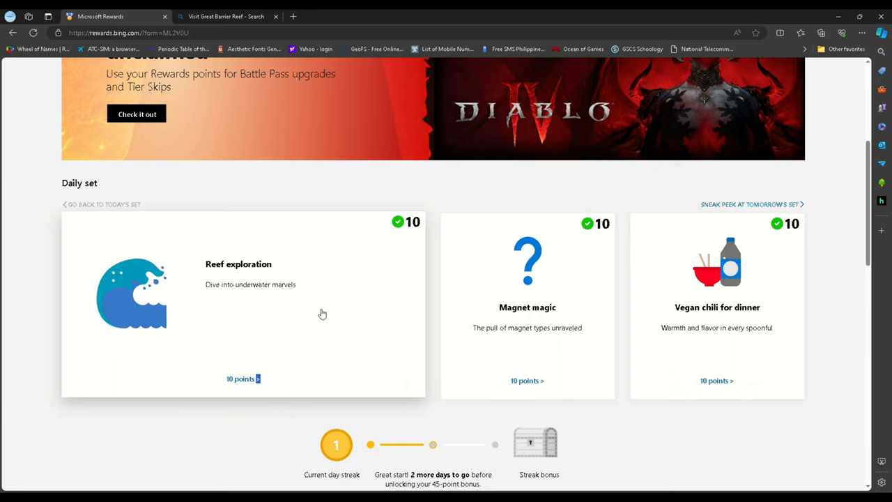
mouse_move(254, 332)
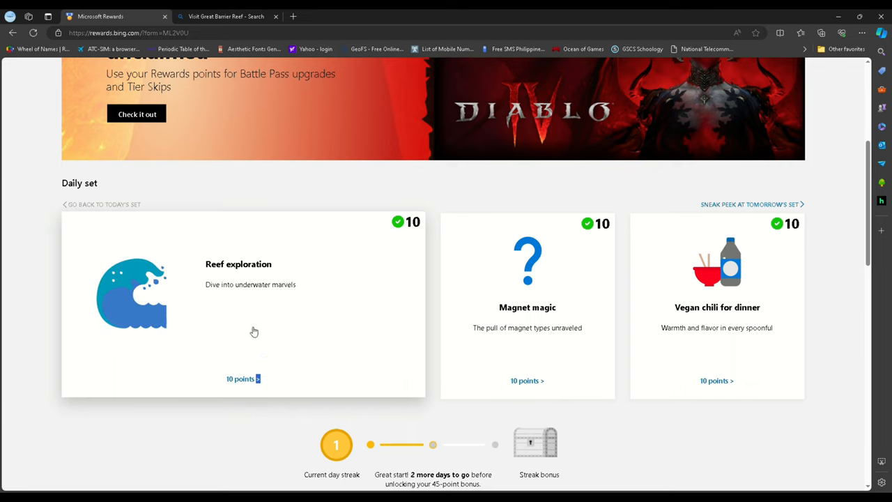
mouse_move(580, 350)
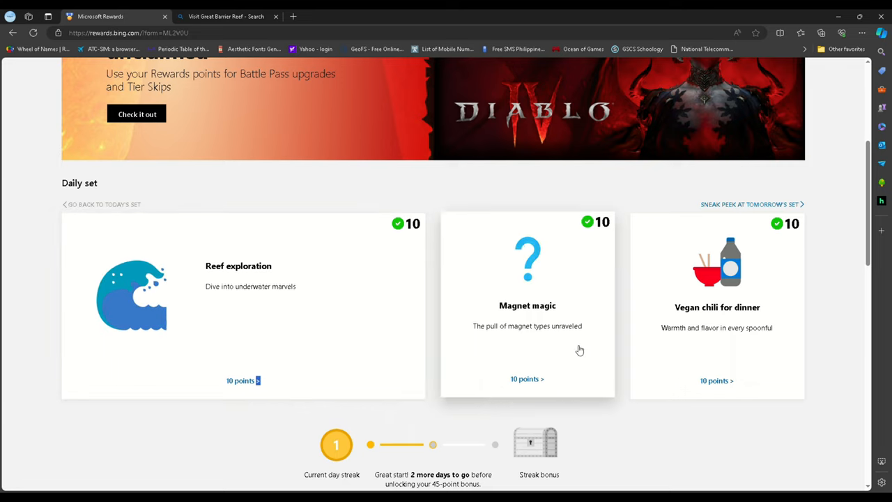
mouse_move(335, 329)
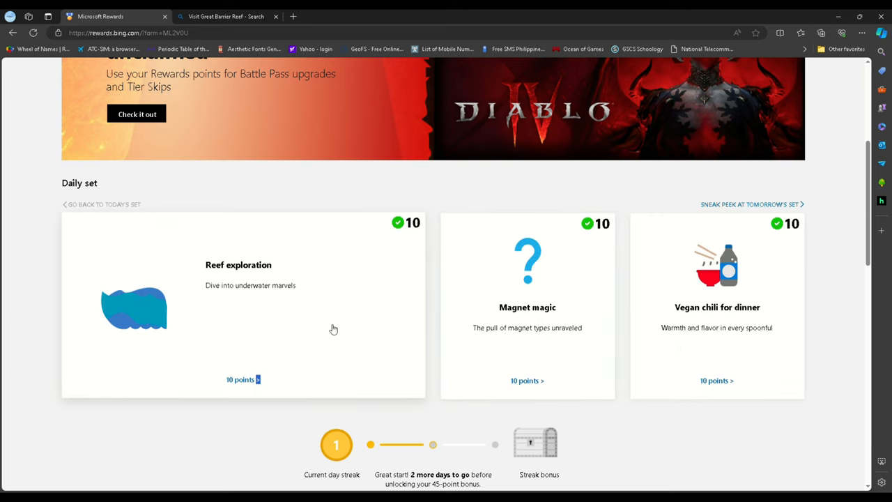
mouse_move(563, 382)
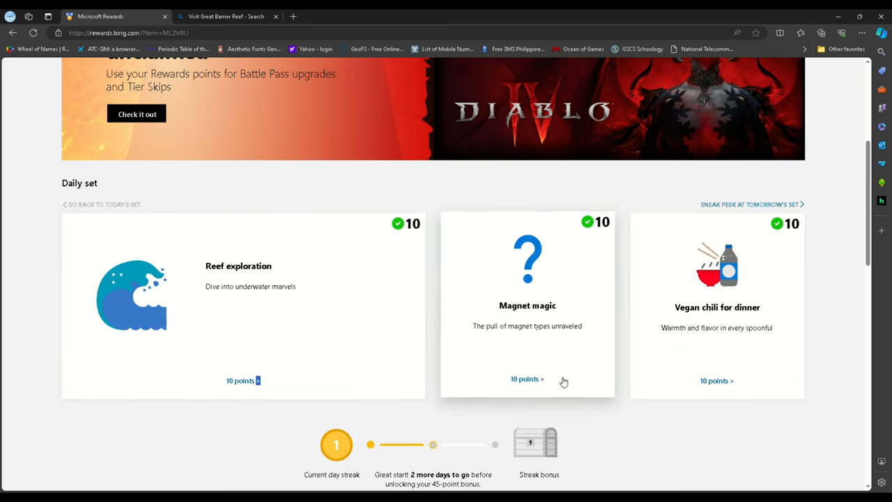
mouse_move(590, 376)
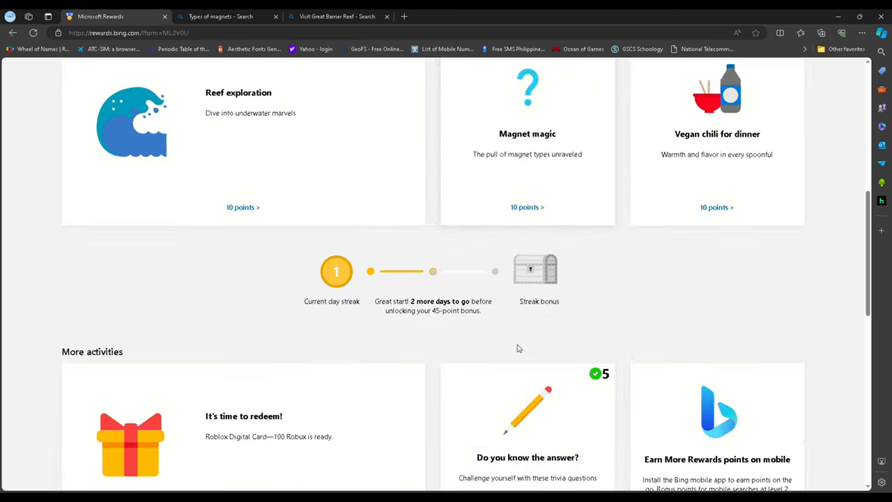
Close the Types of magnets and Great Barrier Reef search tabs, leaving only the Rewards dashboard.
scroll("down", 3)
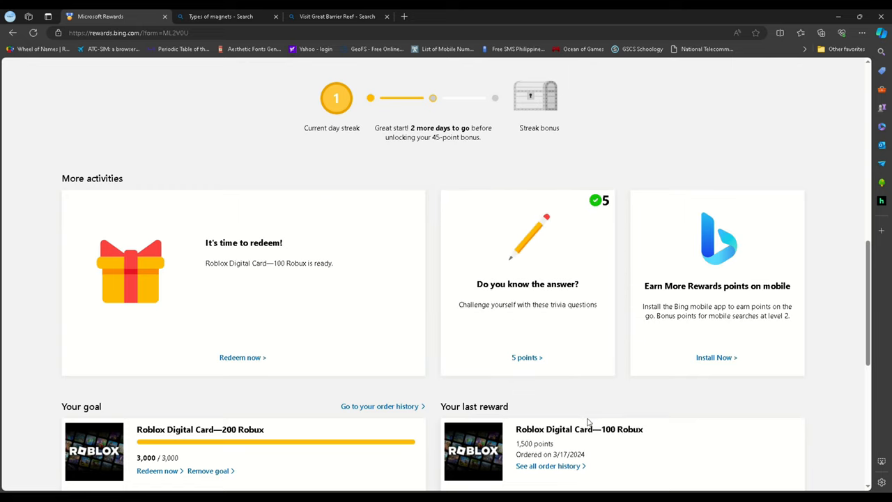
mouse_move(555, 368)
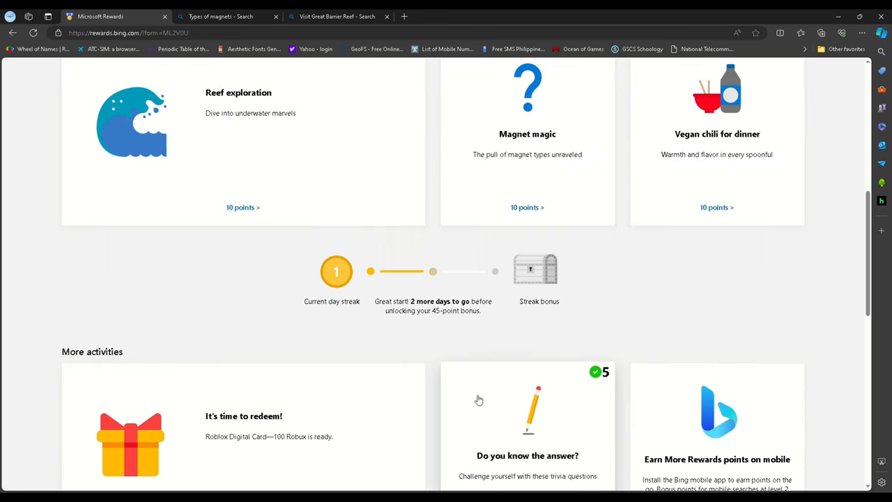
left_click(221, 17)
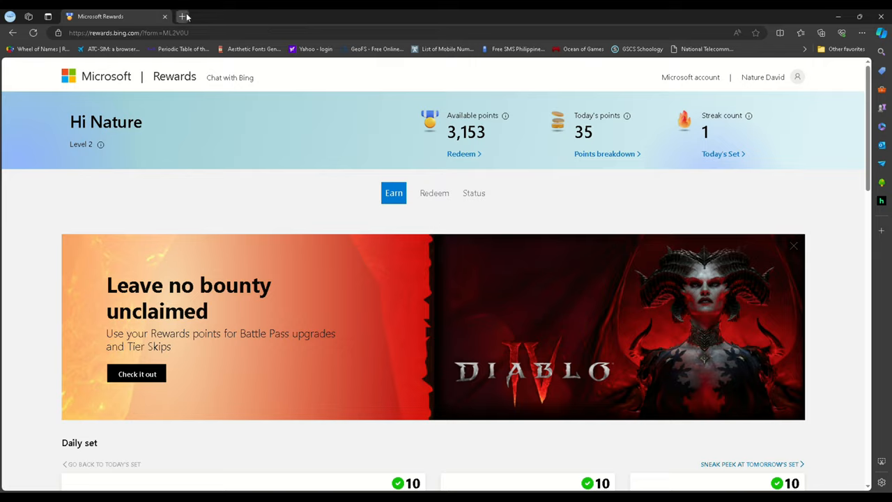
Search Bing for 'Rizal park' from a new tab.
left_click(181, 17)
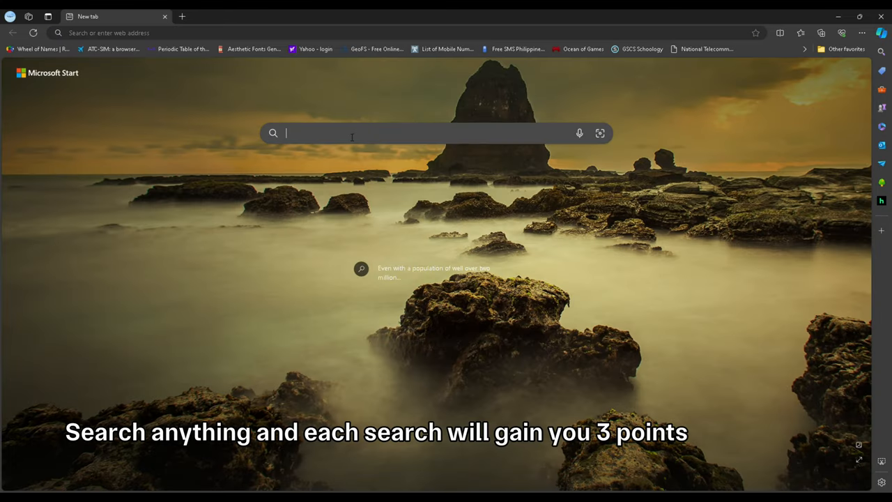
type("Ri")
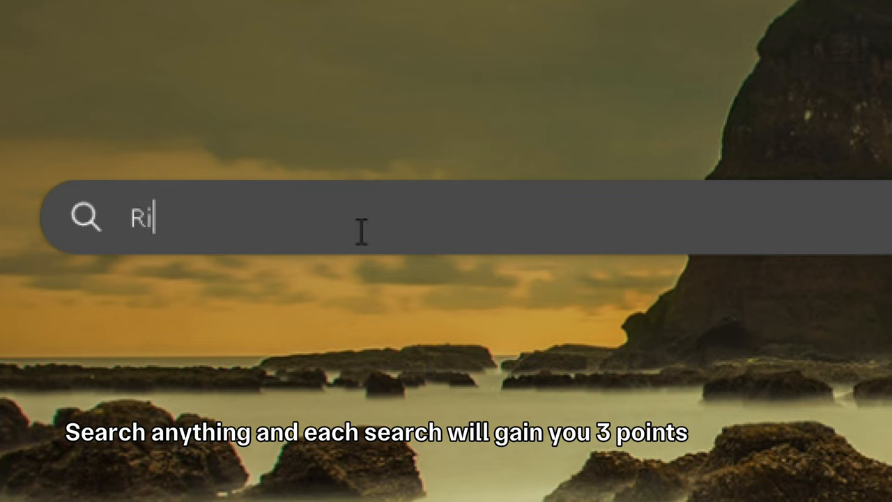
type("zal")
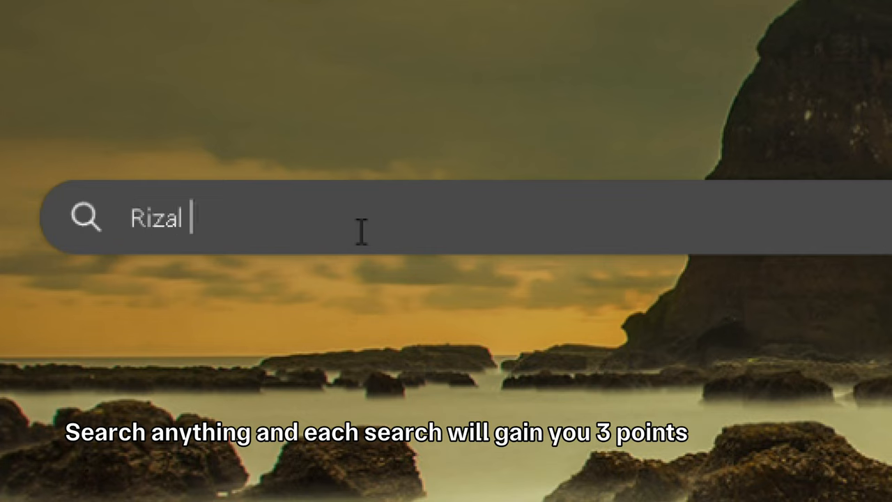
type("pa")
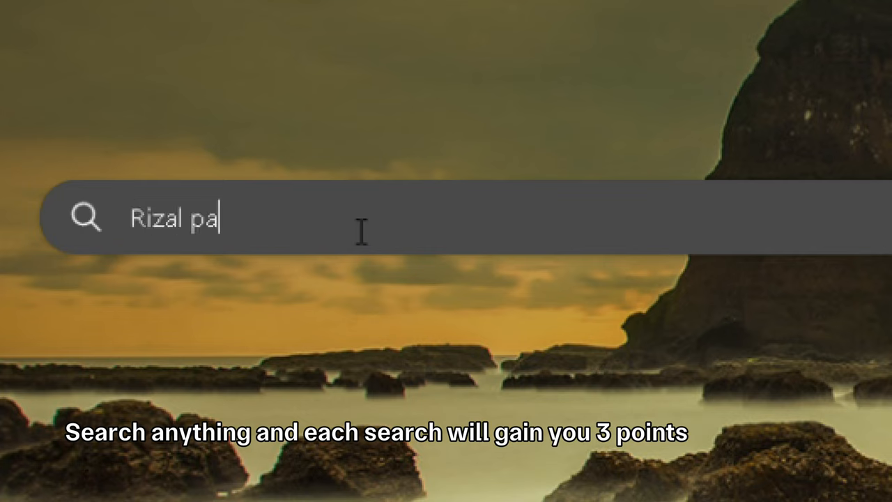
type("rk")
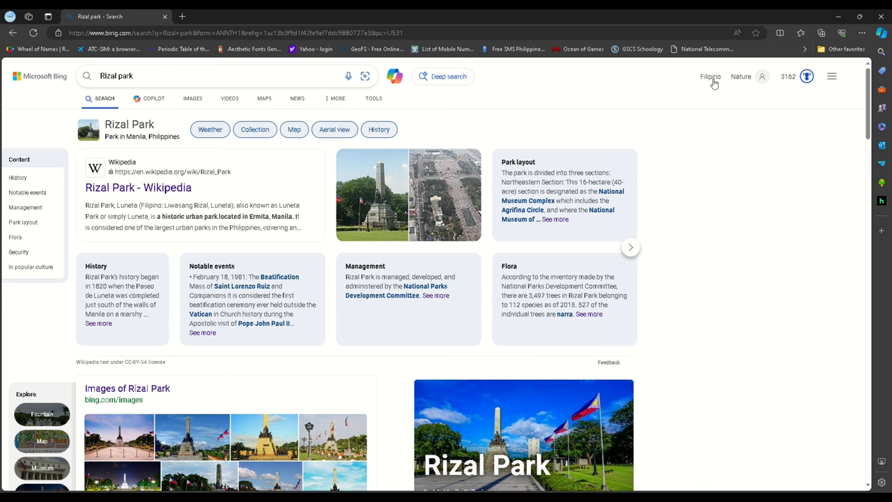
Show the Rewards points flyout with 3,162 points and the 3/3 search streak.
left_click(798, 75)
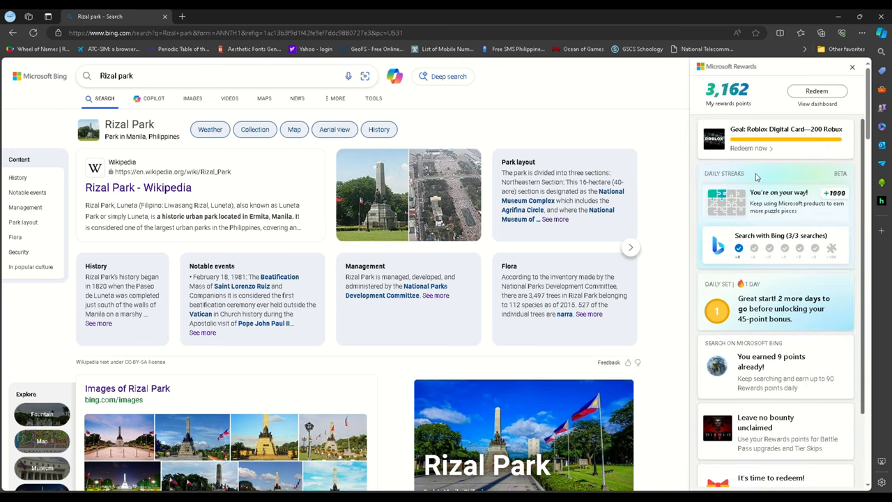
mouse_move(292, 212)
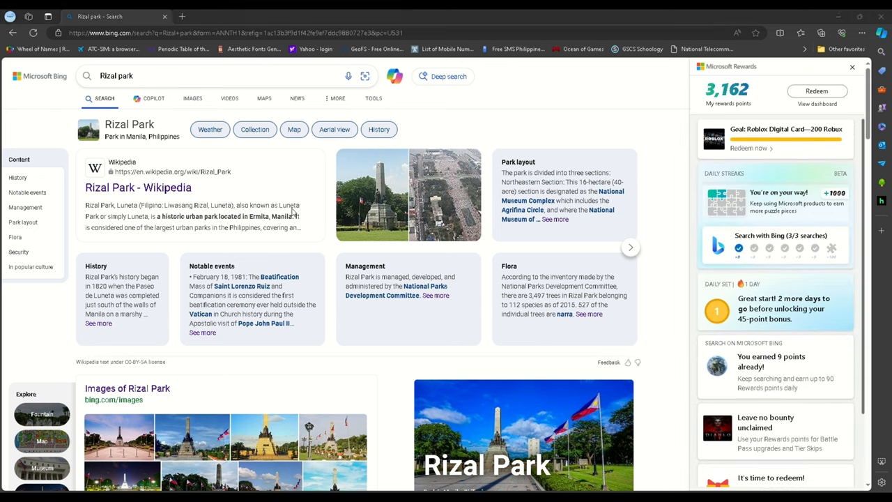
mouse_move(312, 379)
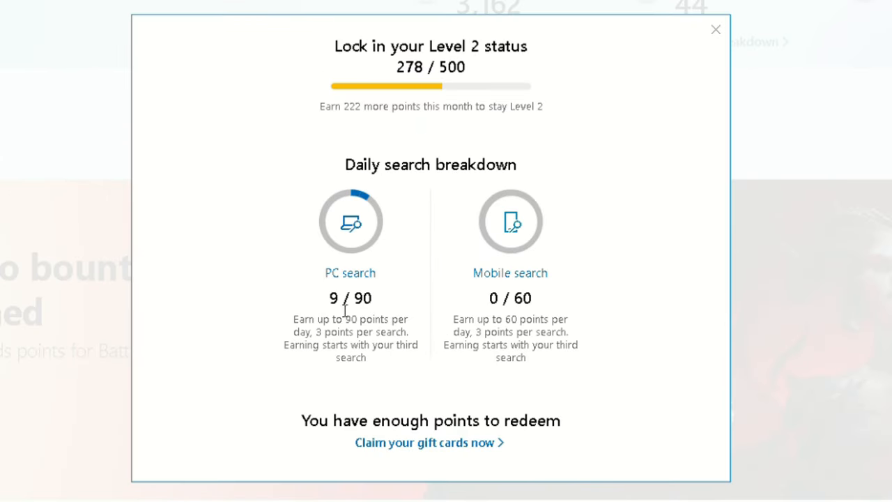
mouse_move(310, 342)
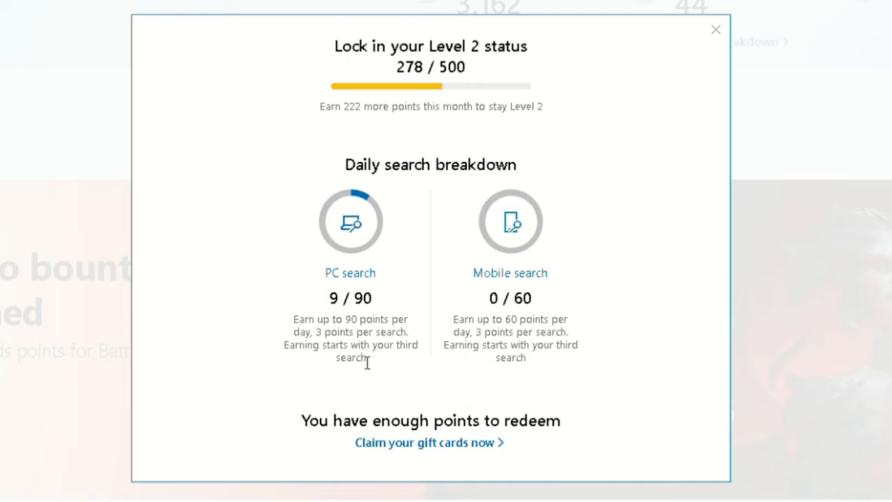
mouse_move(376, 310)
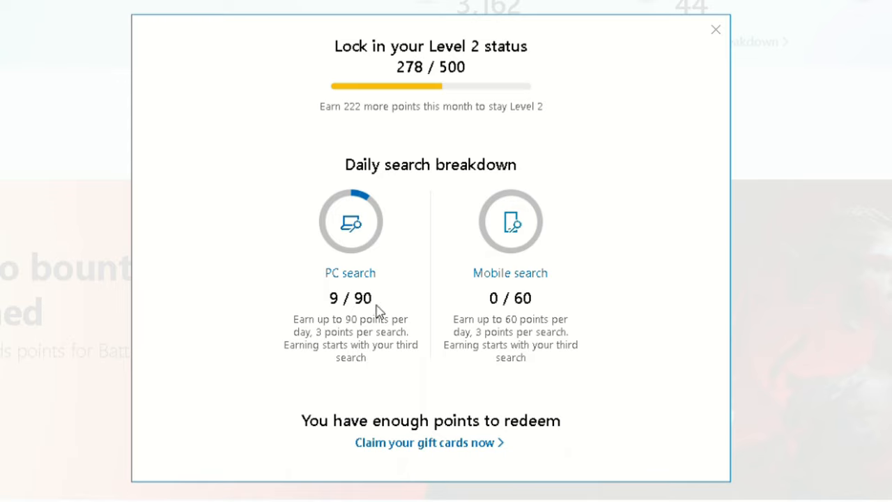
mouse_move(363, 360)
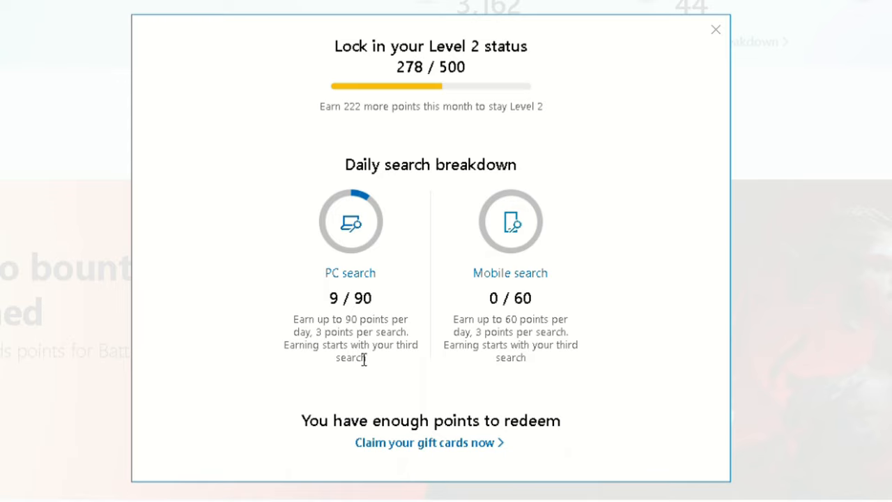
mouse_move(390, 387)
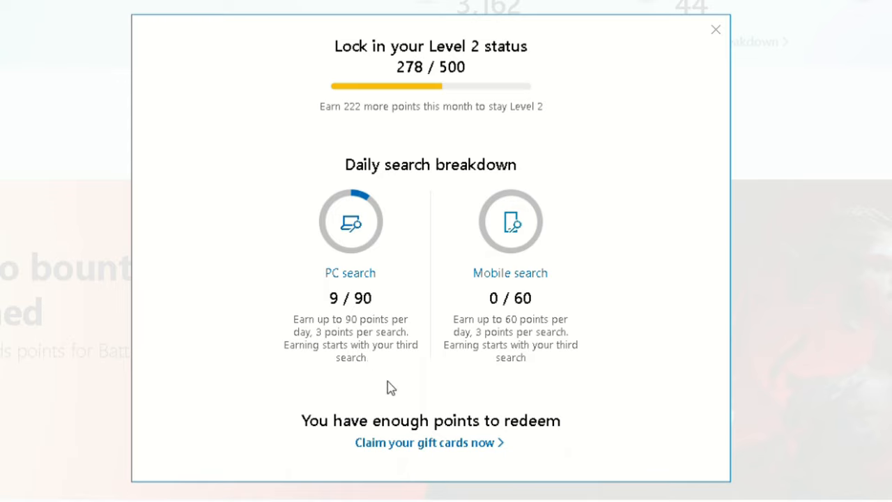
mouse_move(422, 352)
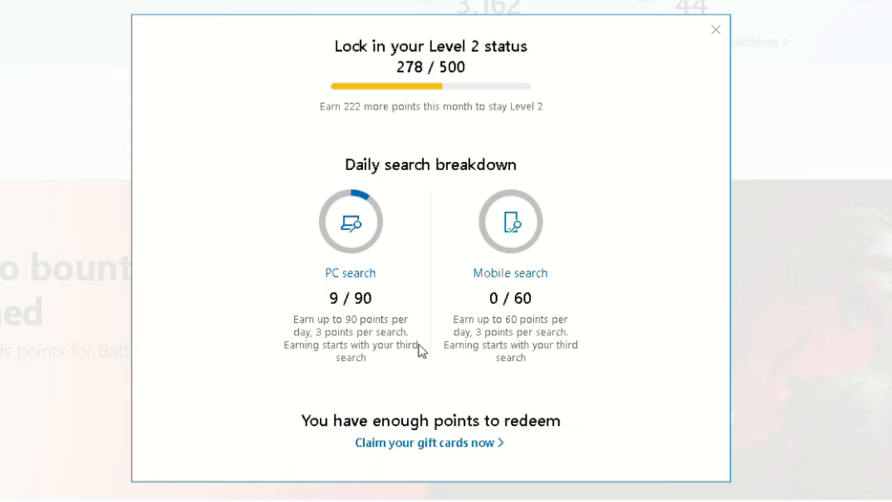
mouse_move(417, 360)
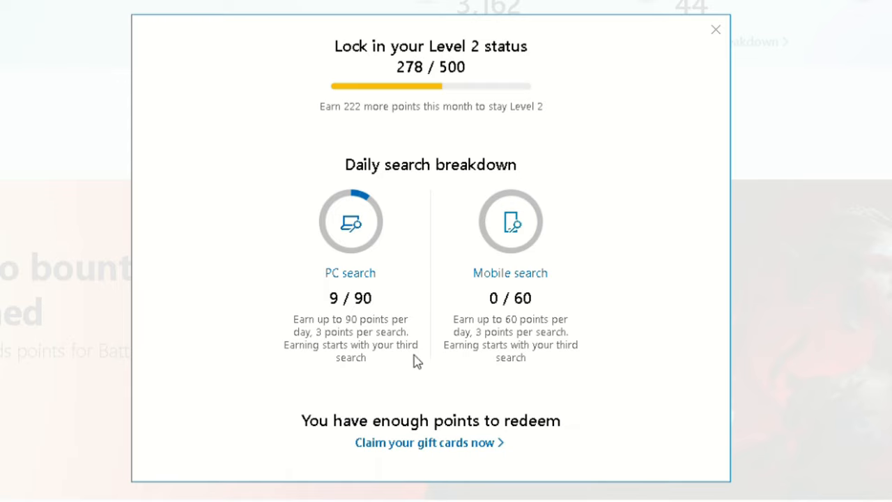
mouse_move(384, 329)
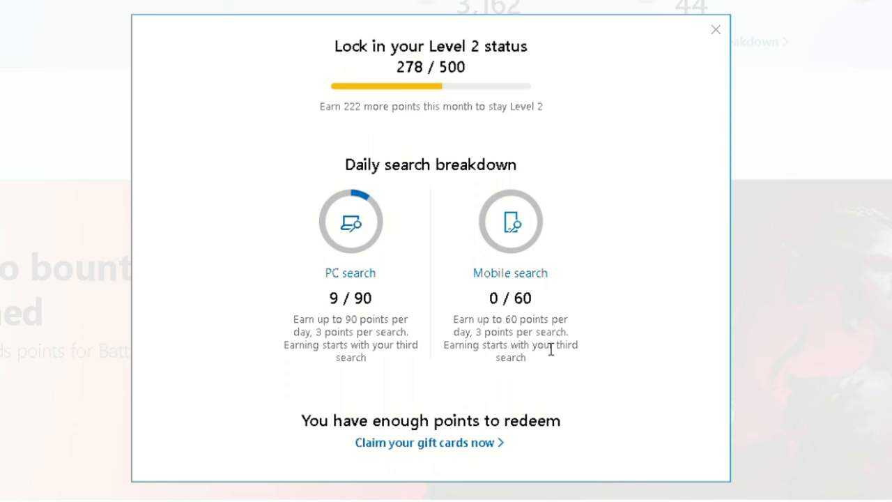
Close the search breakdown and view the Status page showing Level 2 and 4,662 lifetime points.
left_click(715, 29)
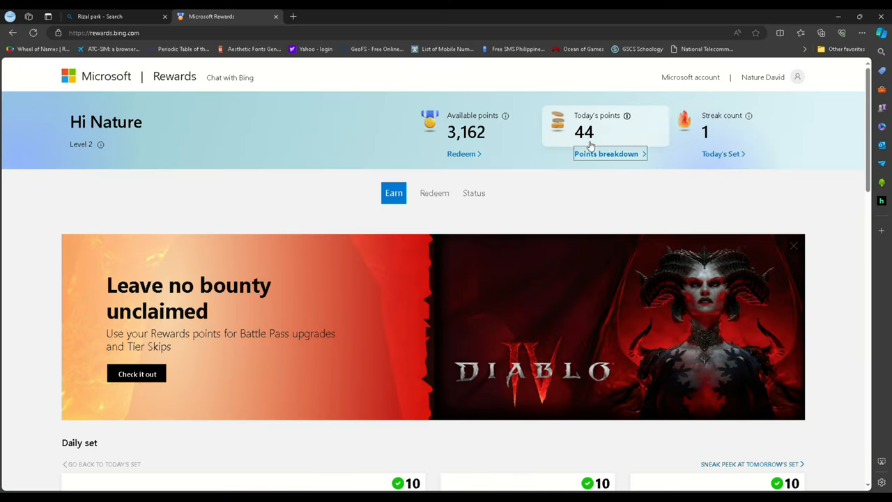
mouse_move(628, 116)
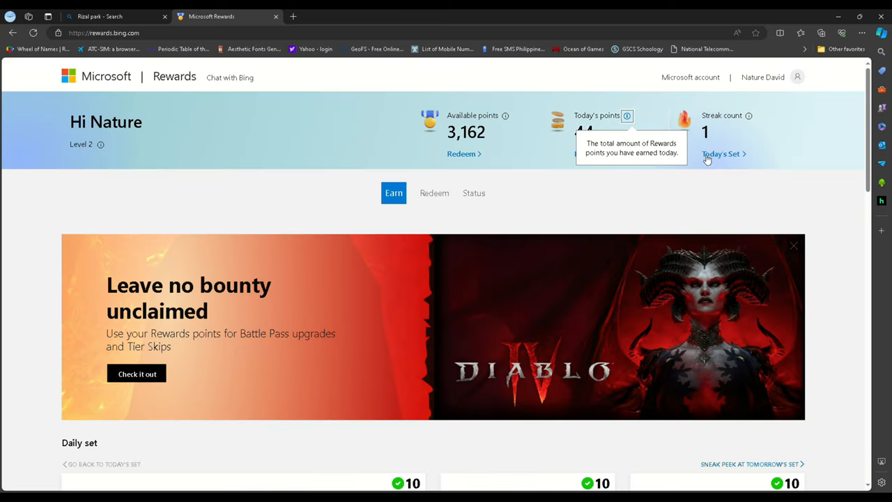
left_click(435, 193)
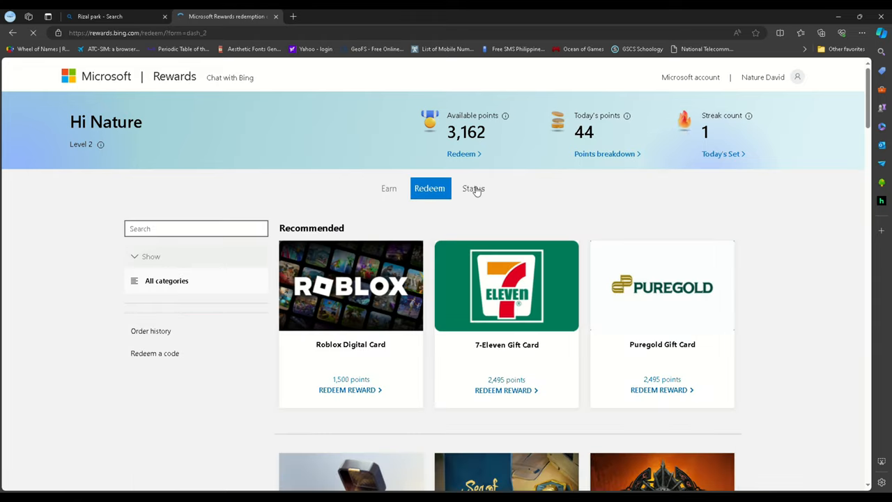
left_click(474, 189)
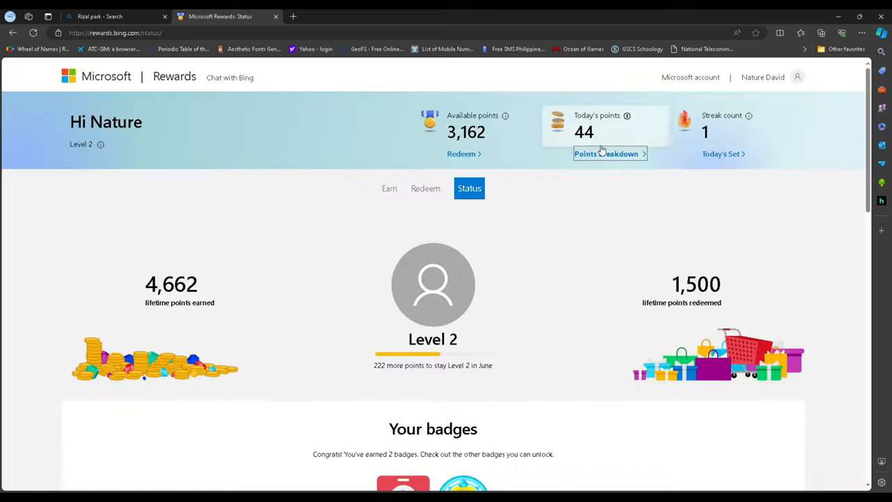
left_click(100, 143)
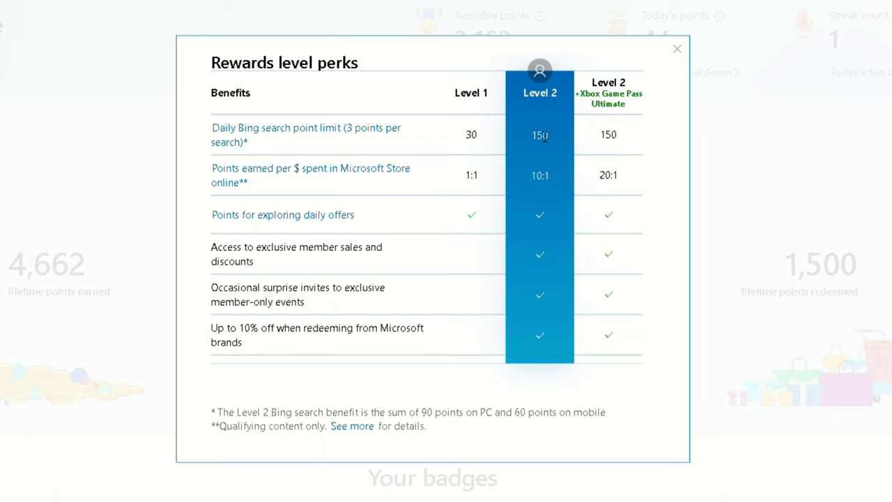
mouse_move(536, 192)
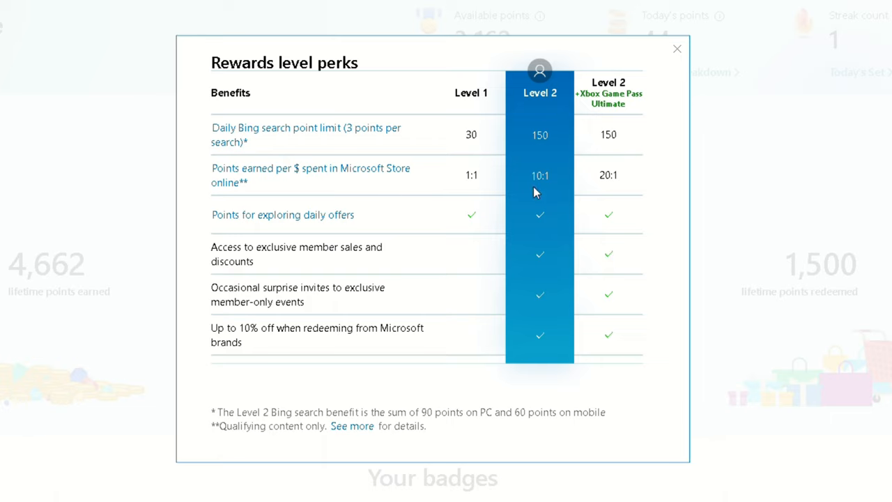
mouse_move(544, 206)
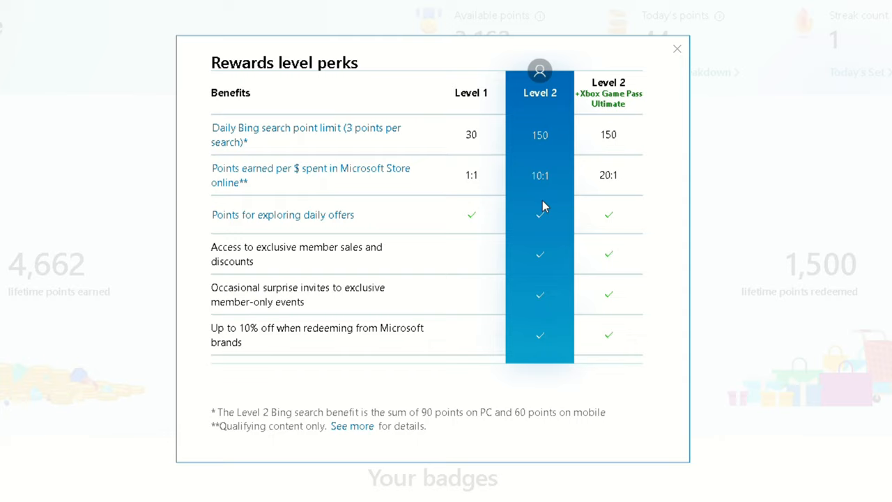
mouse_move(522, 101)
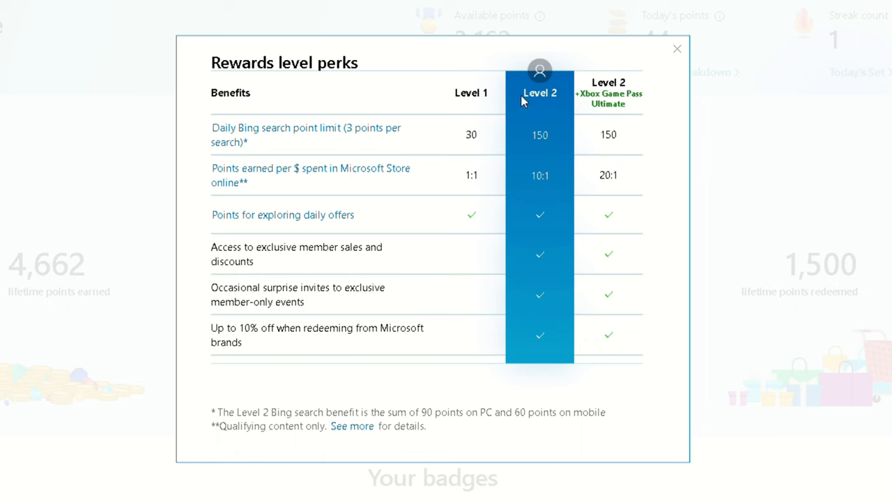
left_click(676, 47)
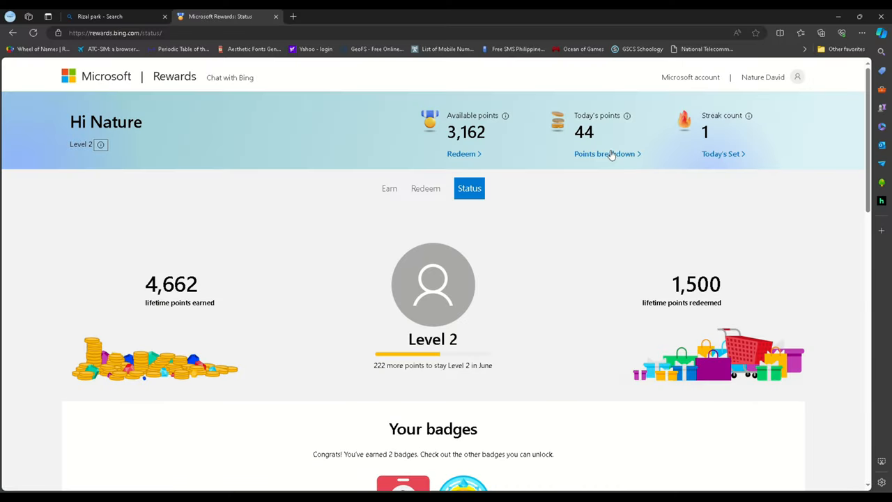
left_click(605, 153)
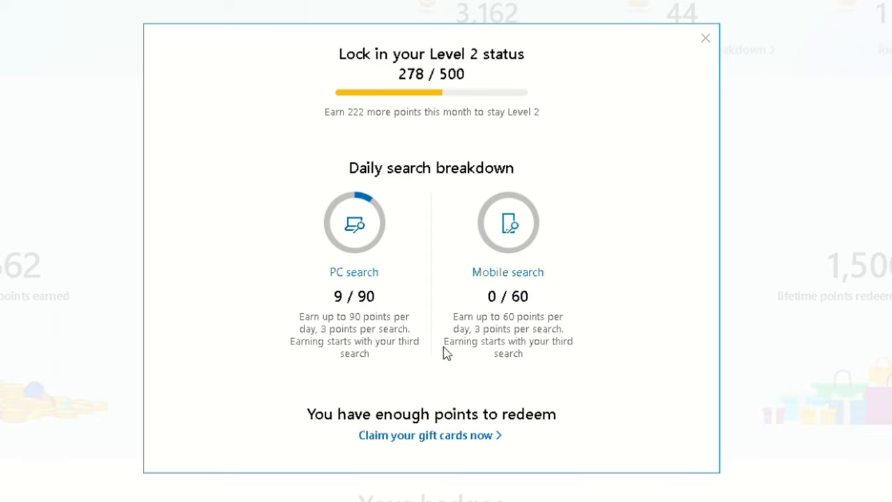
mouse_move(379, 314)
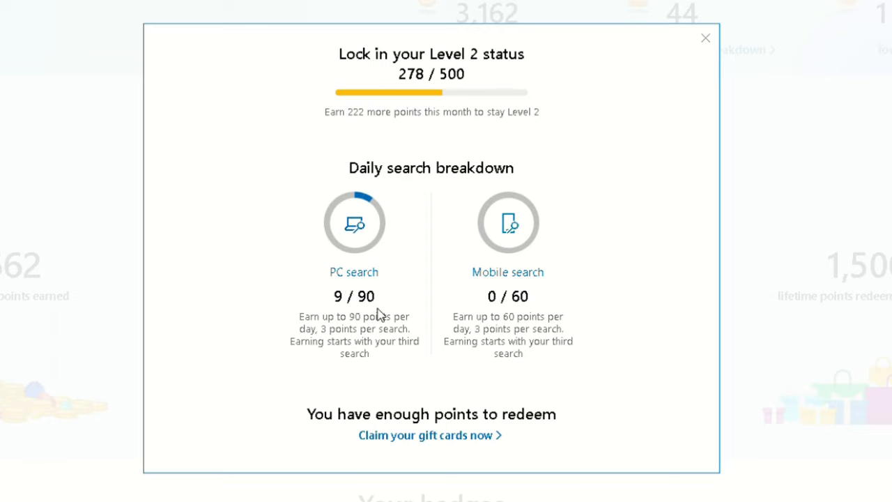
mouse_move(377, 311)
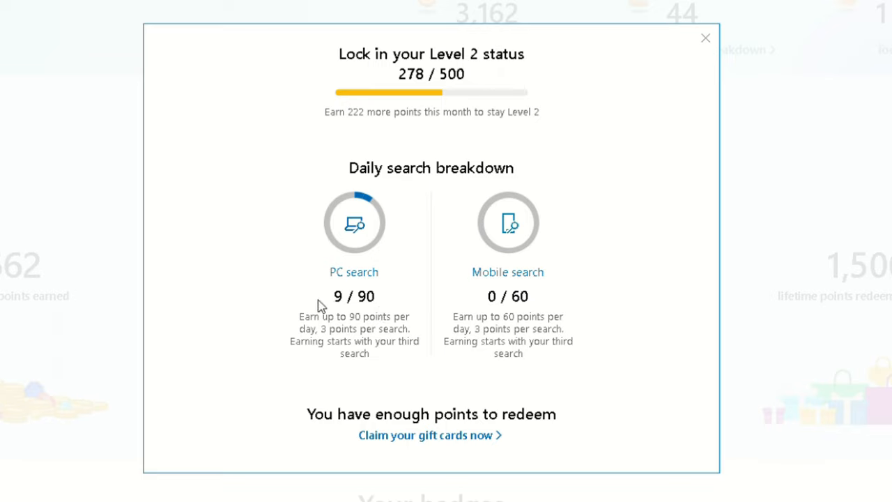
mouse_move(417, 327)
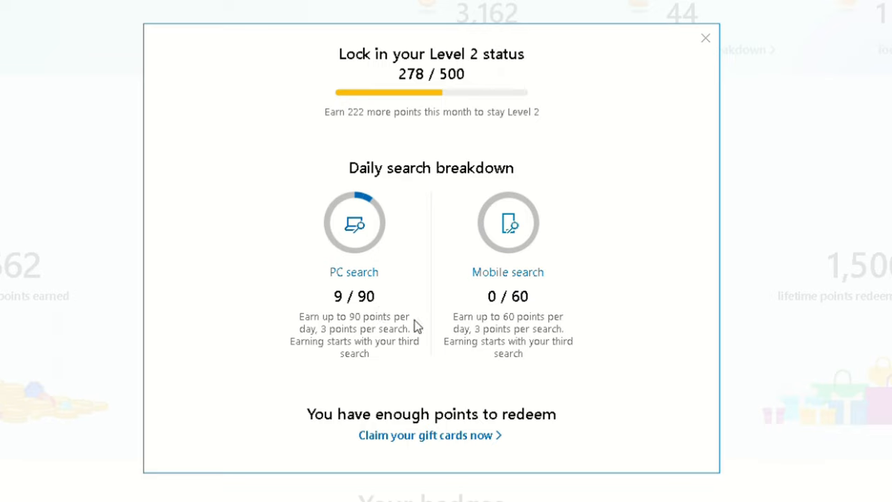
mouse_move(382, 320)
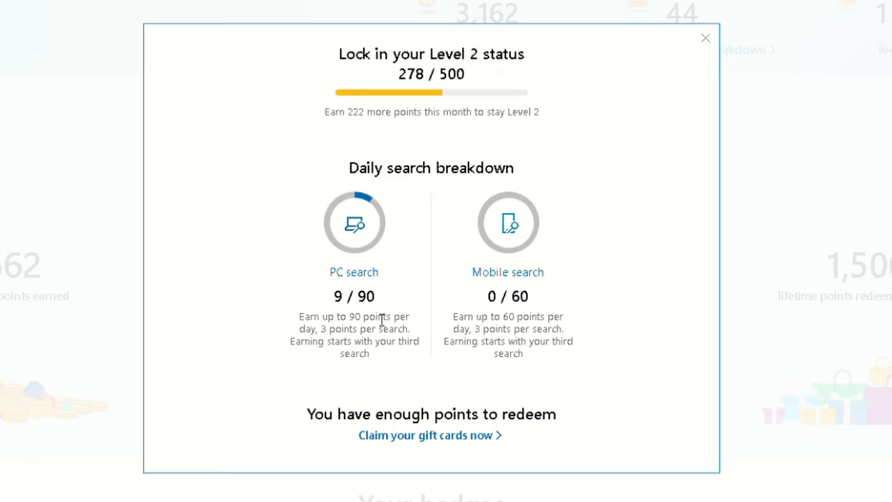
mouse_move(404, 343)
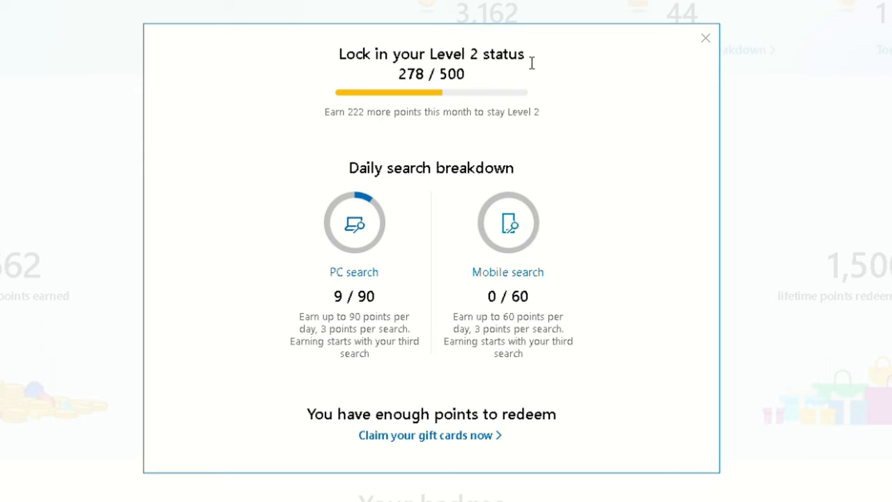
left_click(706, 38)
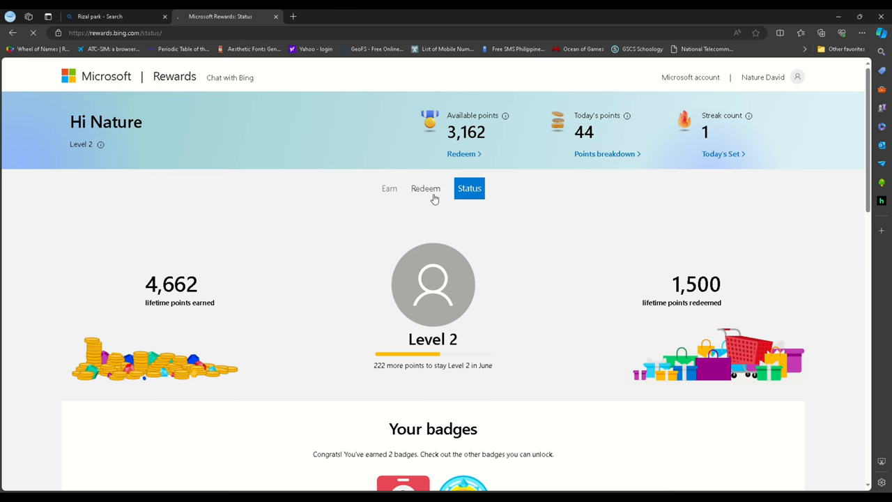
Review the Earn page's completed daily set, More activities and 1-day streak with 44 points today.
left_click(425, 188)
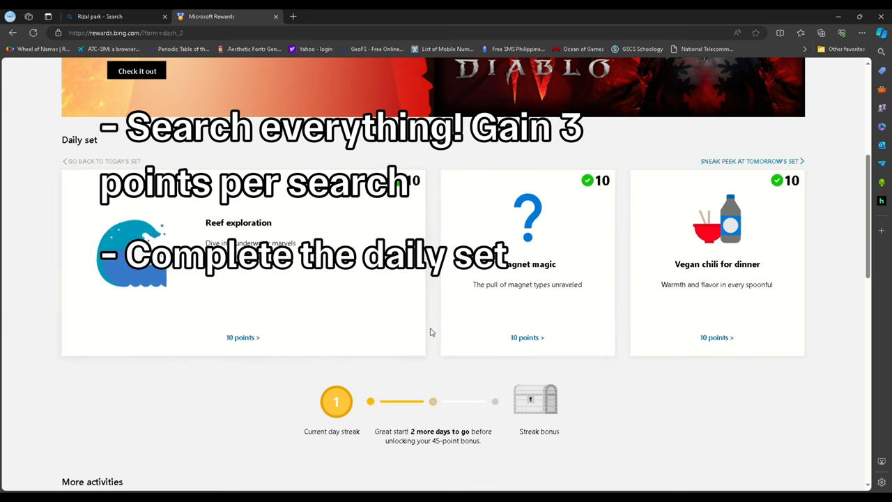
scroll("down", 3)
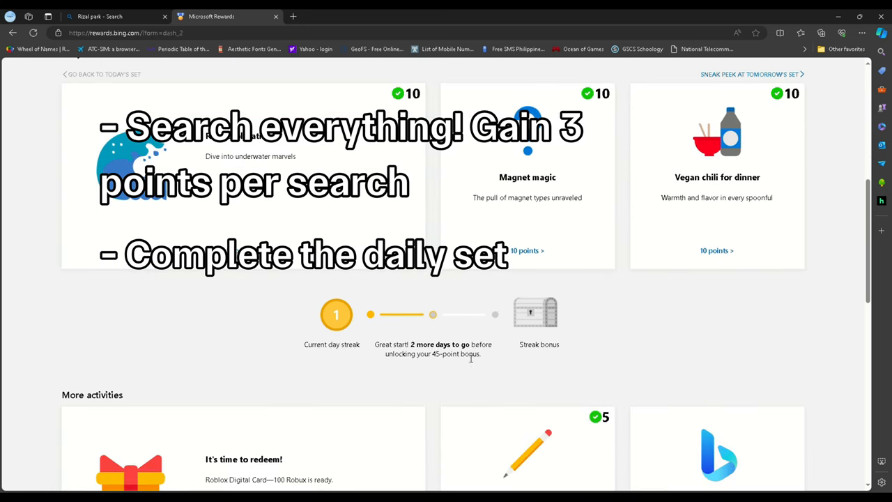
mouse_move(537, 329)
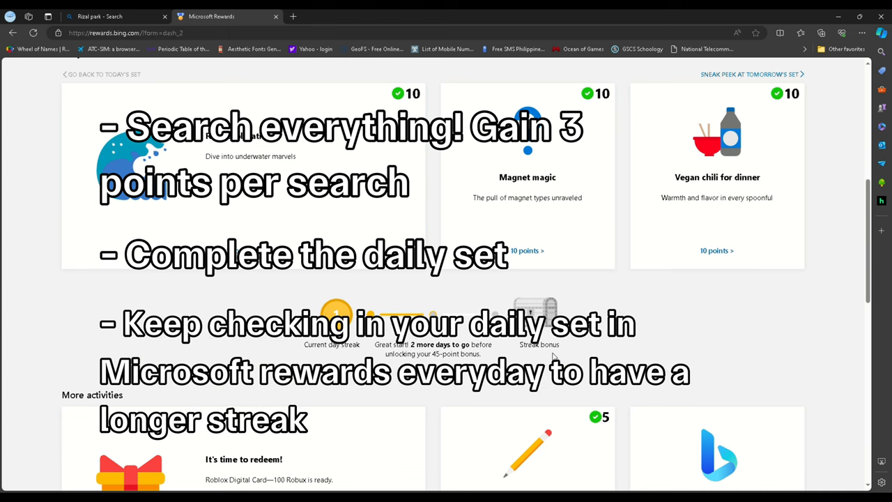
mouse_move(583, 240)
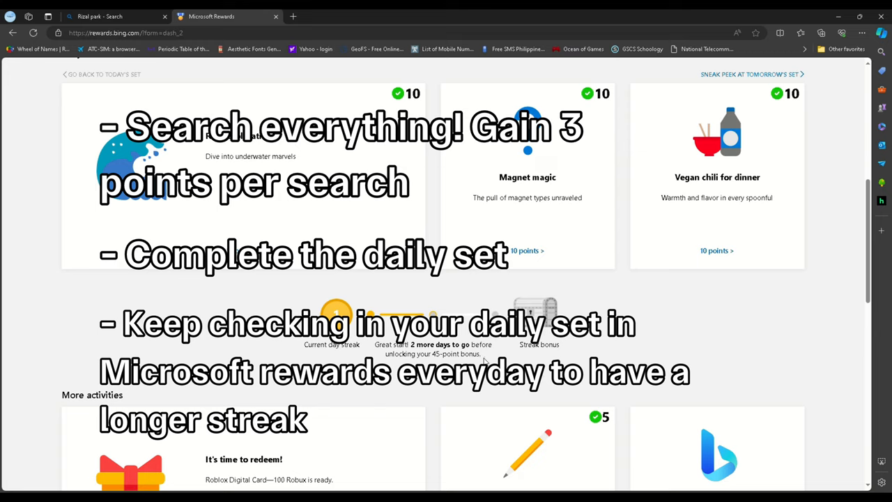
mouse_move(485, 361)
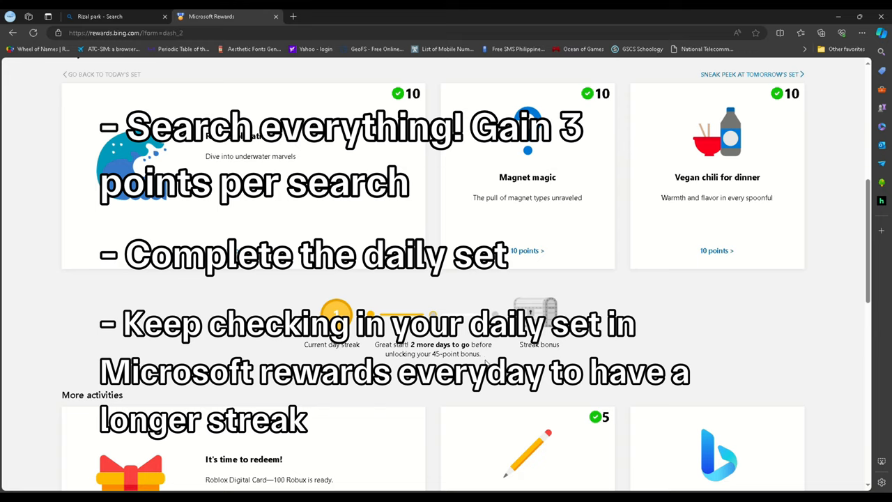
mouse_move(487, 363)
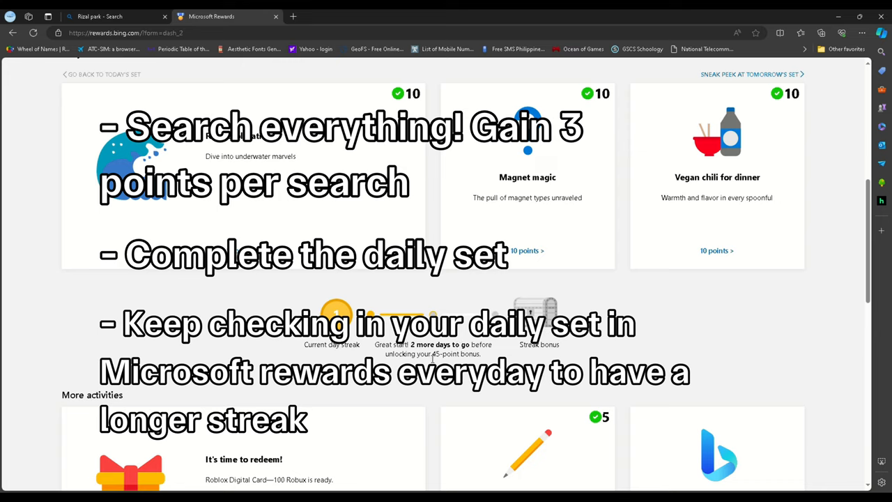
mouse_move(485, 360)
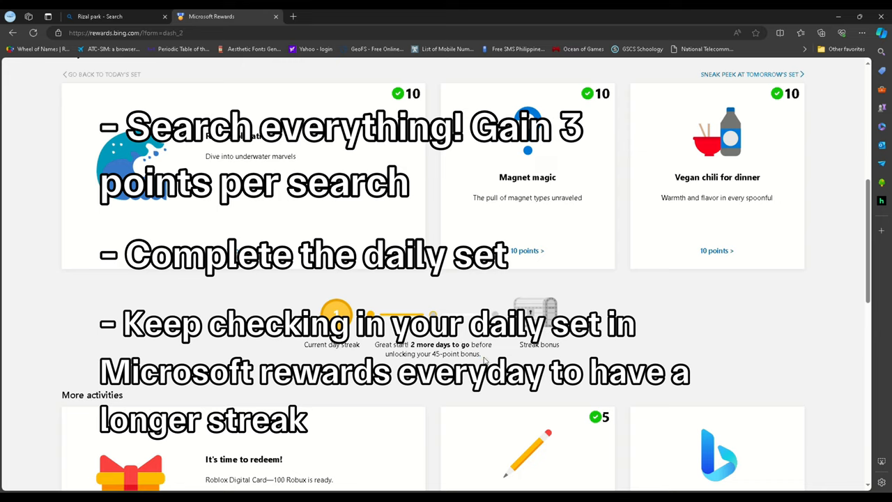
mouse_move(542, 357)
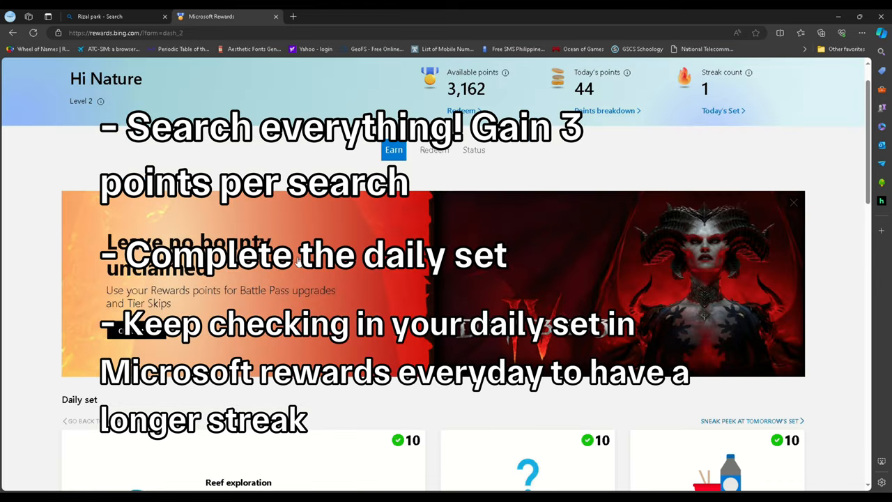
scroll("down", 3)
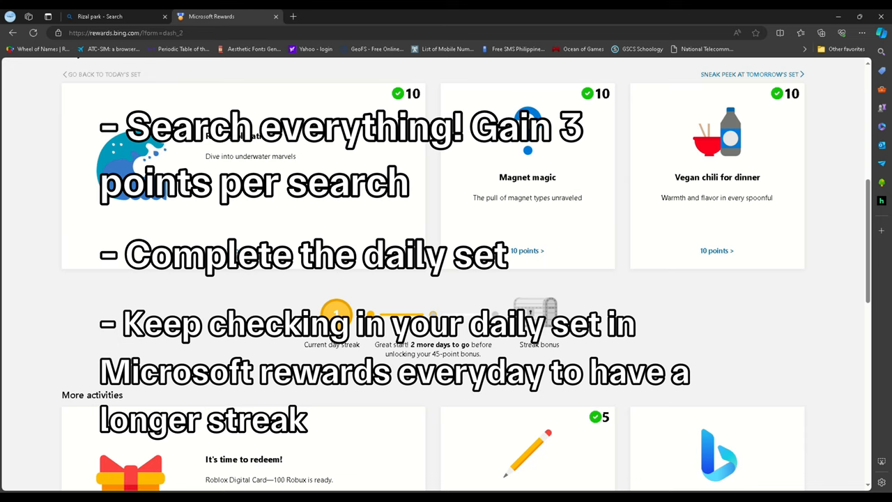
scroll("down", 3)
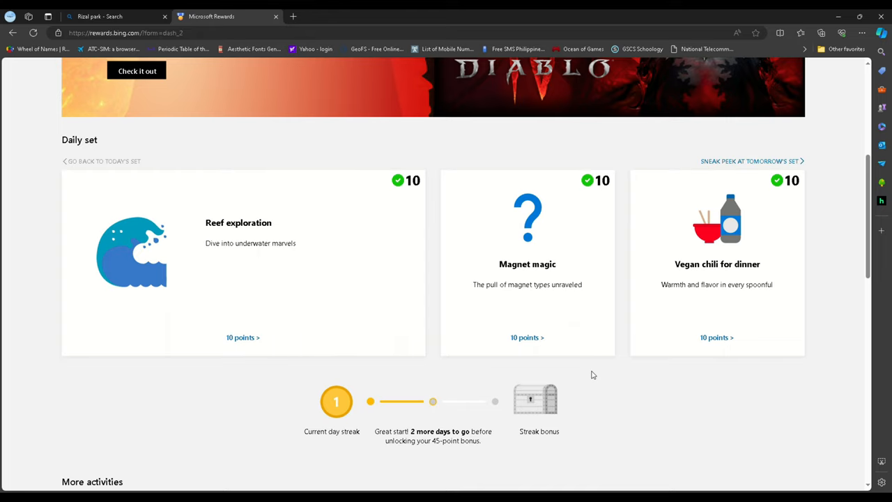
scroll("down", 3)
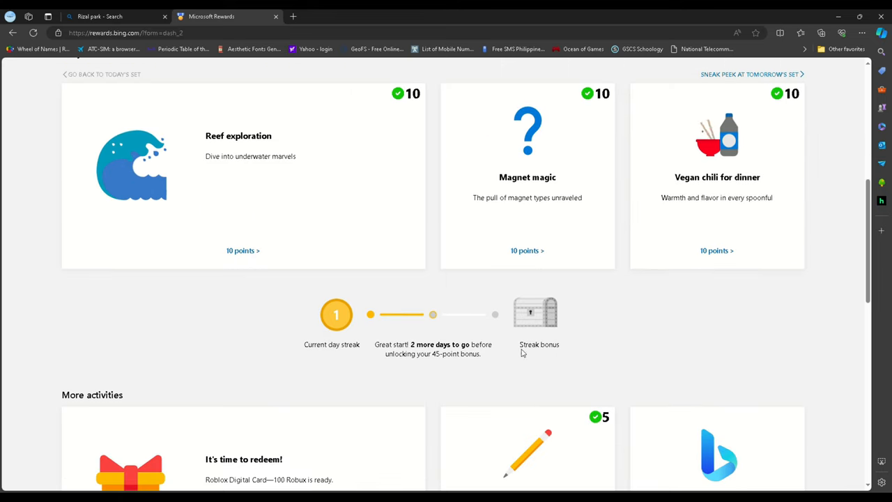
scroll("down", 3)
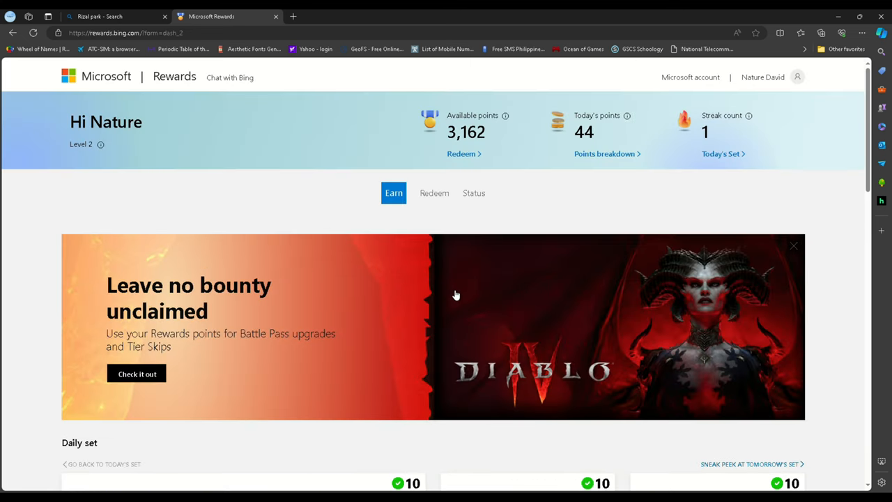
From the Redeem catalogue, open the Roblox Digital Card showing 200 Robux for 3,000 points.
left_click(435, 193)
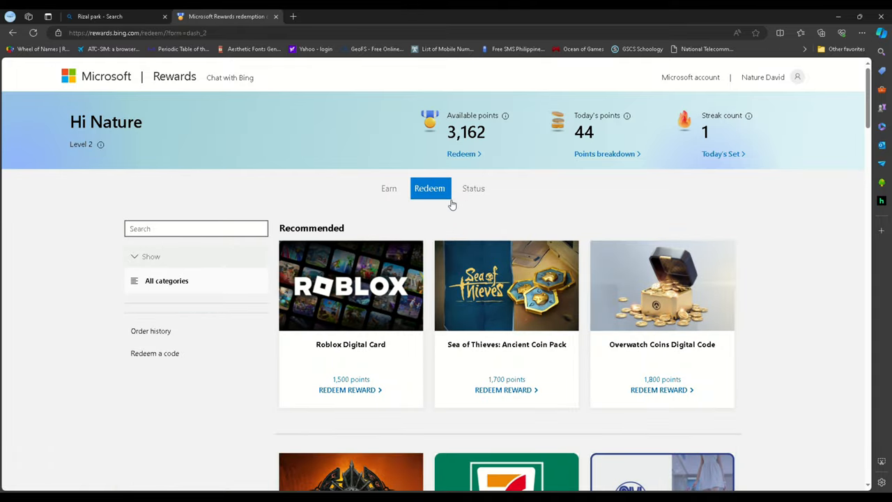
mouse_move(546, 195)
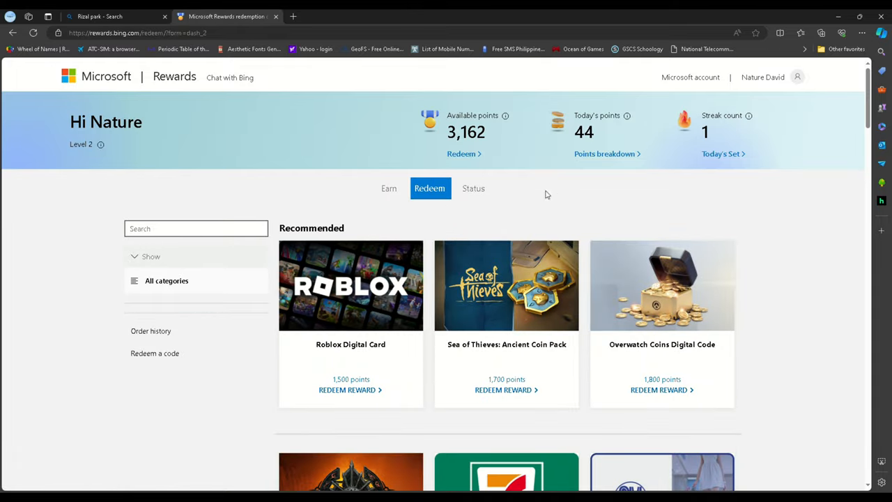
mouse_move(524, 229)
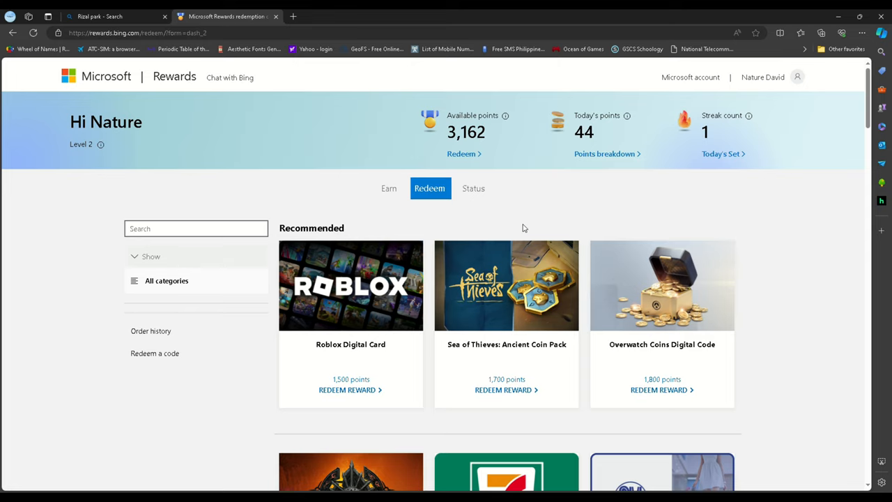
mouse_move(524, 138)
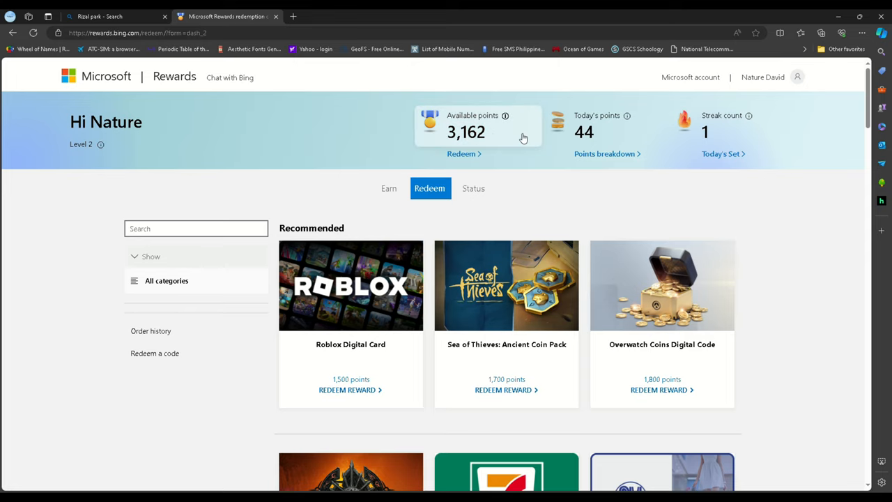
left_click(351, 285)
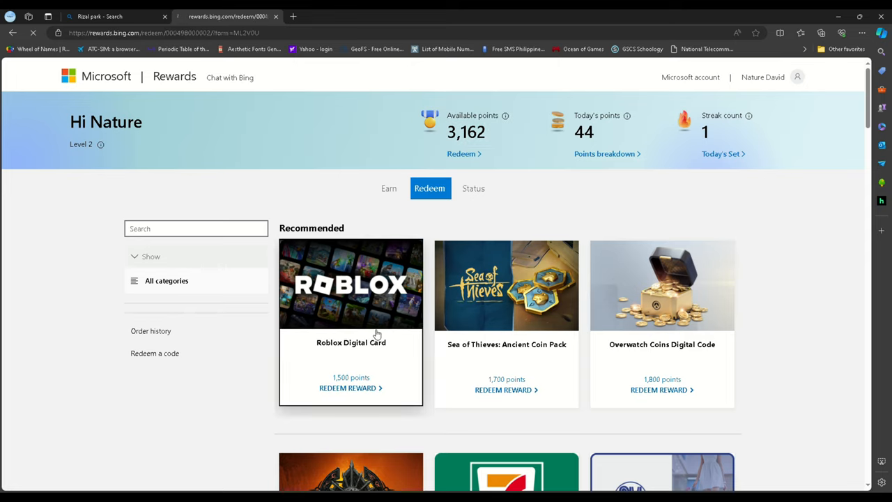
left_click(352, 285)
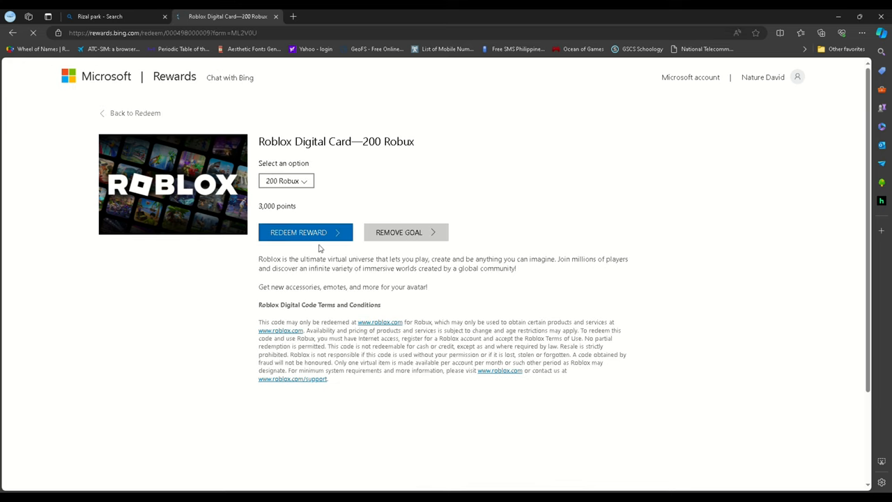
Redeem and confirm the 200 Robux card for 3,000 points, then review the order confirmation.
left_click(305, 231)
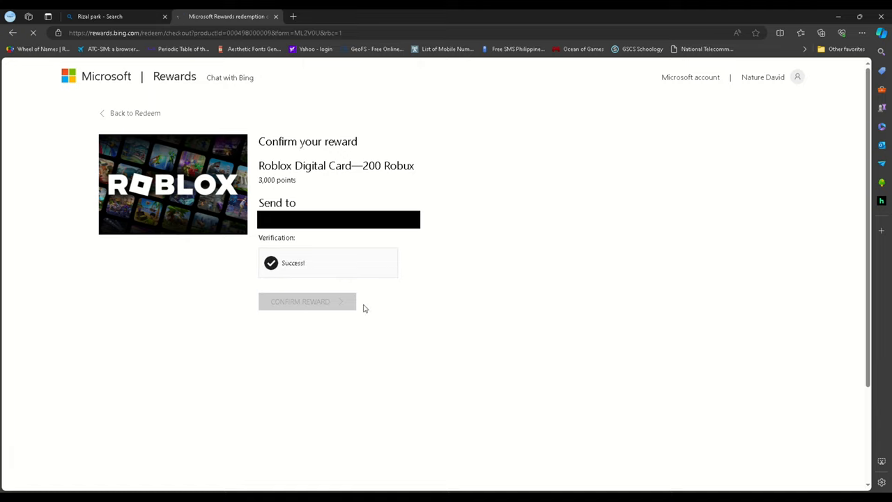
mouse_move(416, 299)
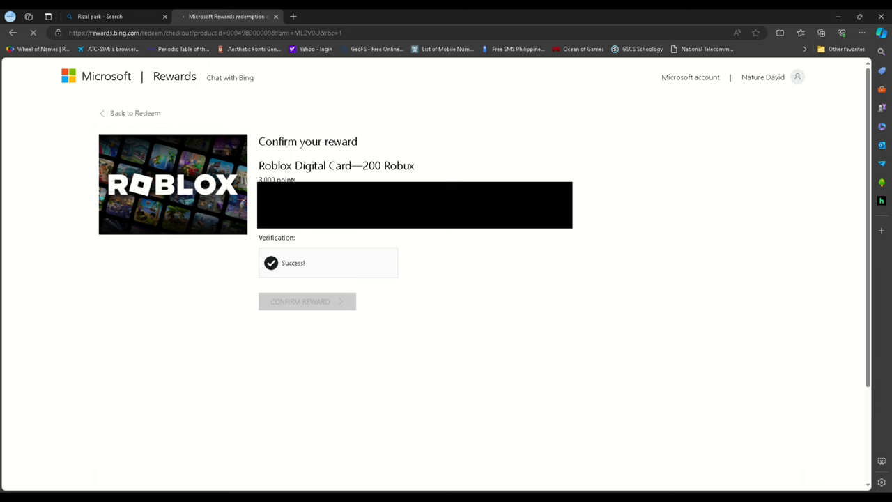
left_click(307, 301)
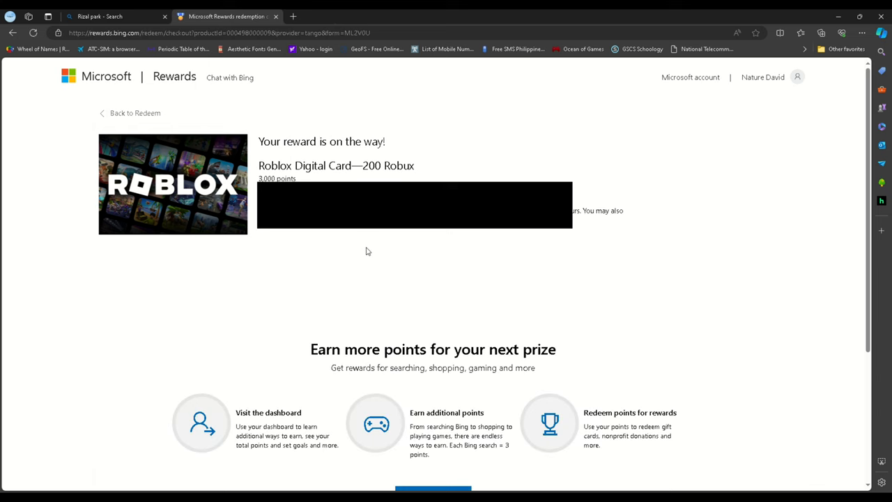
scroll("down", 3)
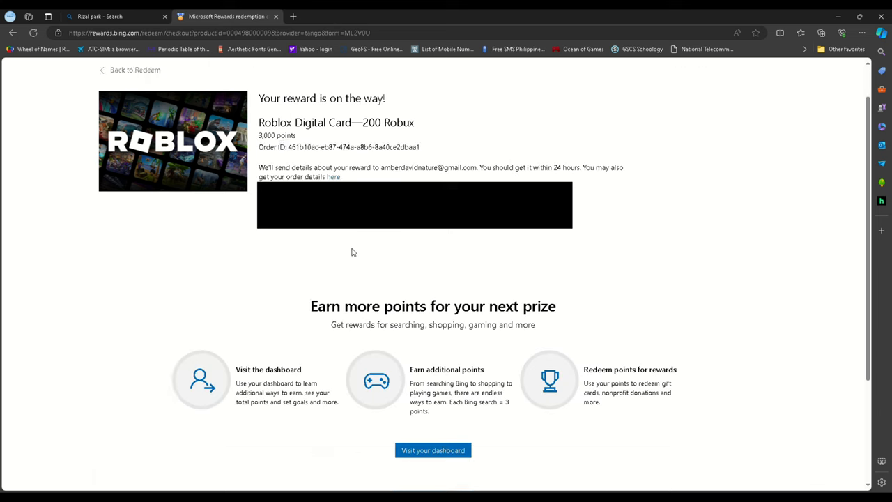
scroll("down", 3)
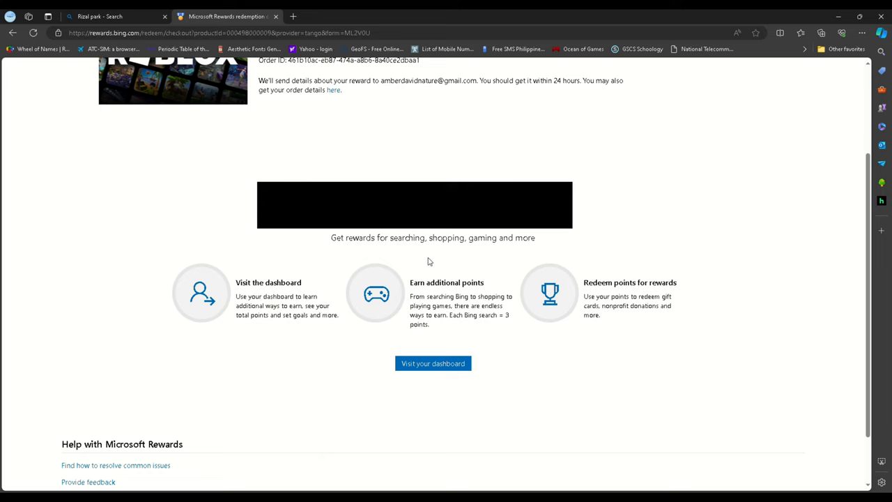
scroll("up", 3)
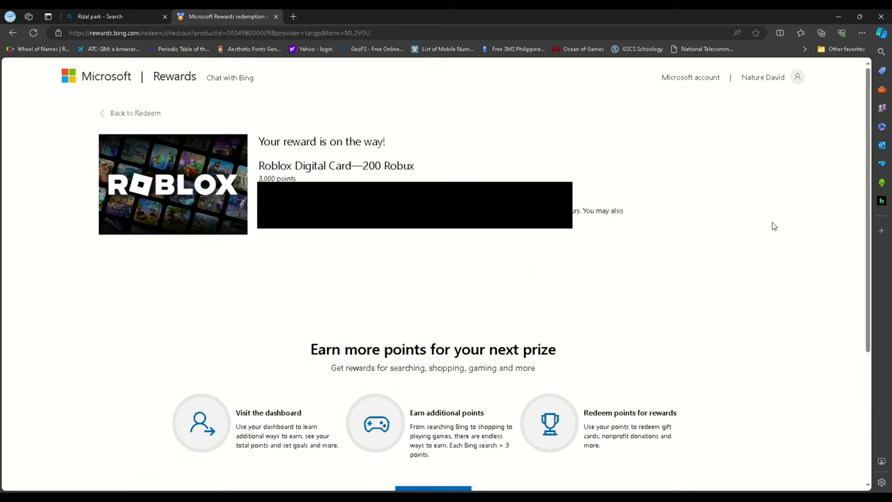
mouse_move(788, 217)
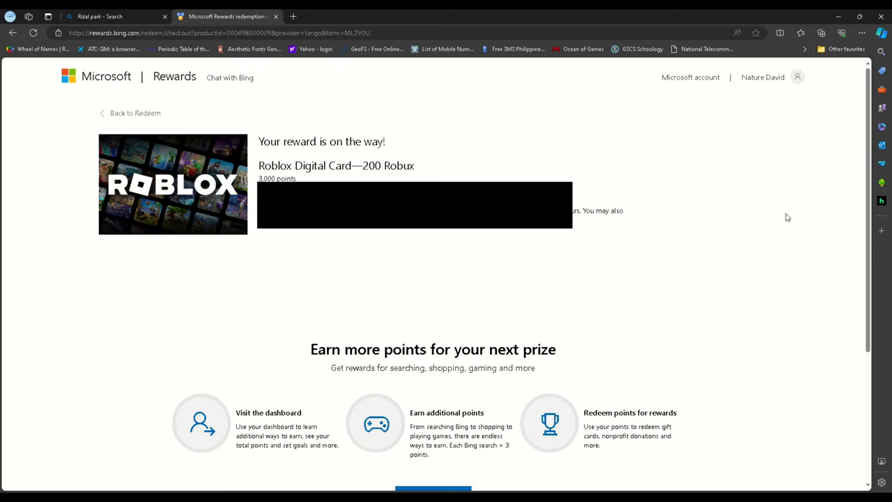
mouse_move(838, 169)
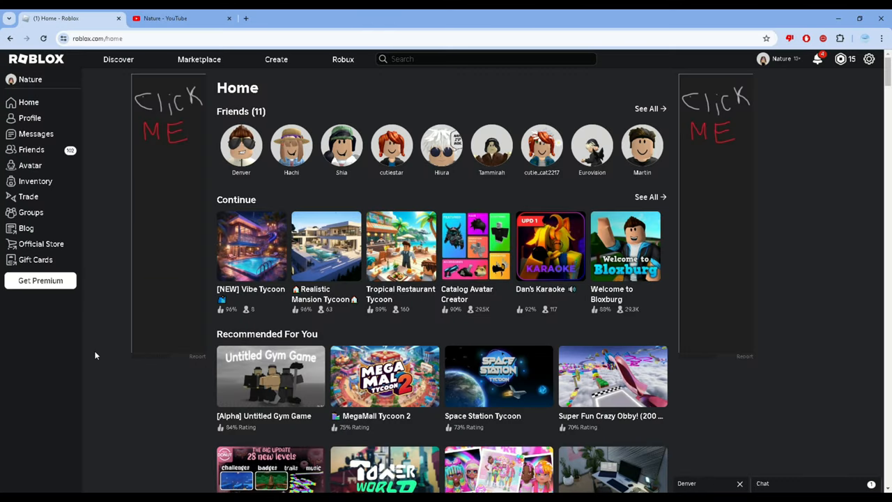
mouse_move(61, 263)
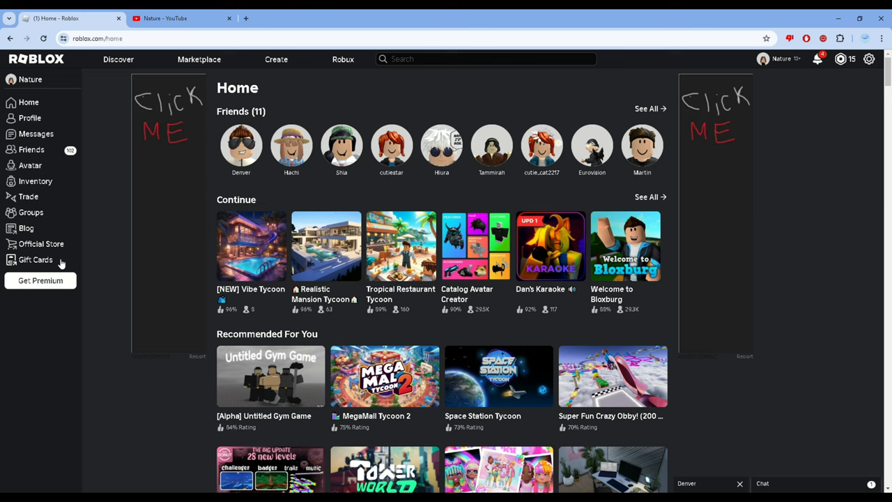
Go to Roblox Gift Cards and reach the Redeem Roblox Codes page with an empty code field.
left_click(36, 260)
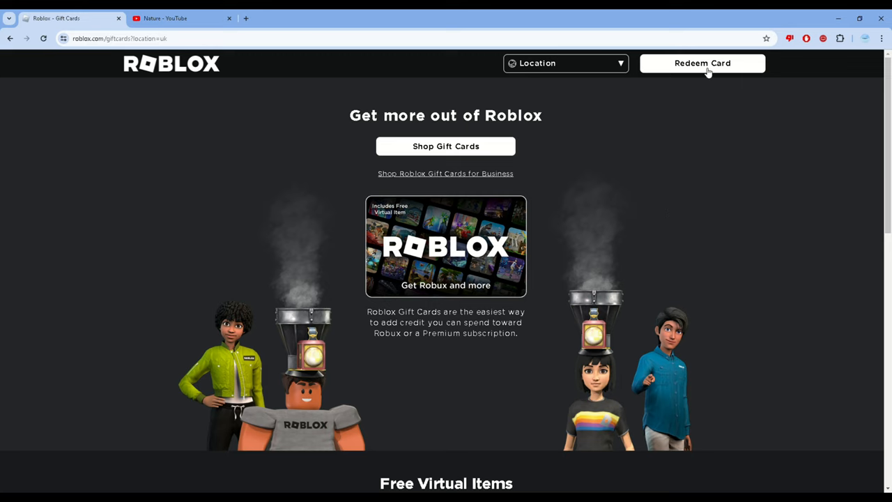
left_click(703, 63)
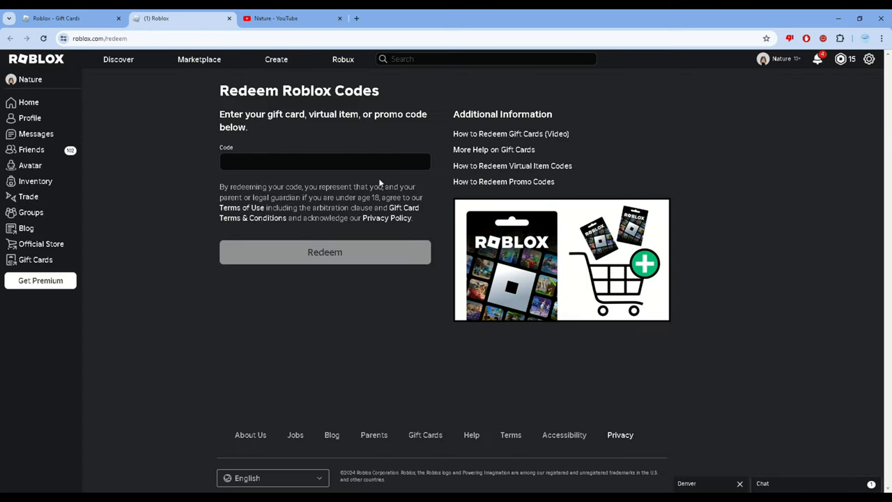
Paste the reward's gift card code into the Code field and redeem it for 200 Robux.
left_click(324, 162)
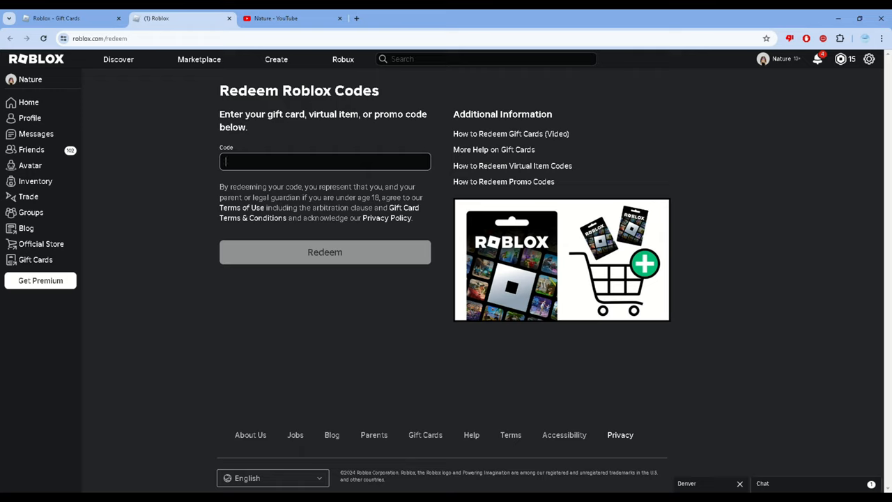
left_click(325, 161)
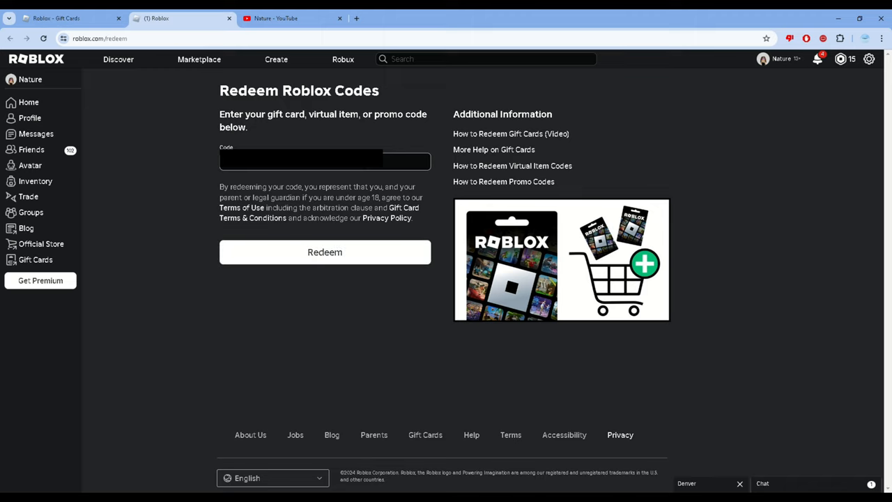
mouse_move(355, 243)
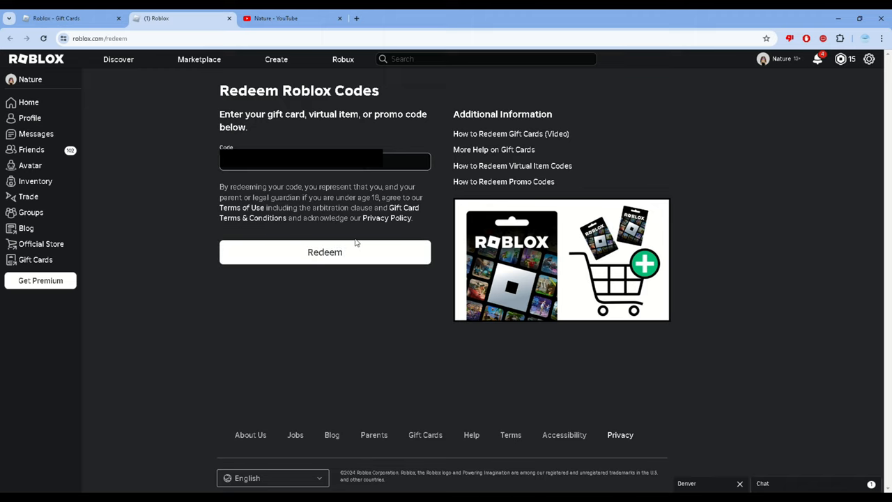
mouse_move(315, 242)
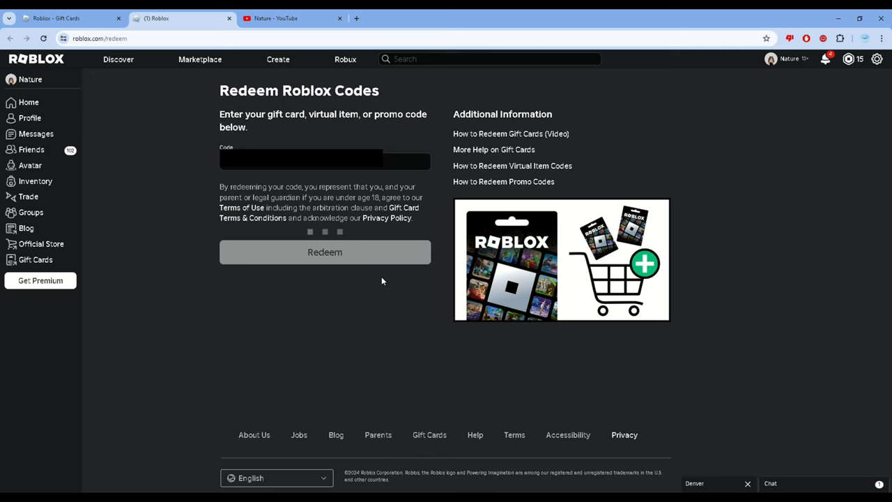
left_click(325, 251)
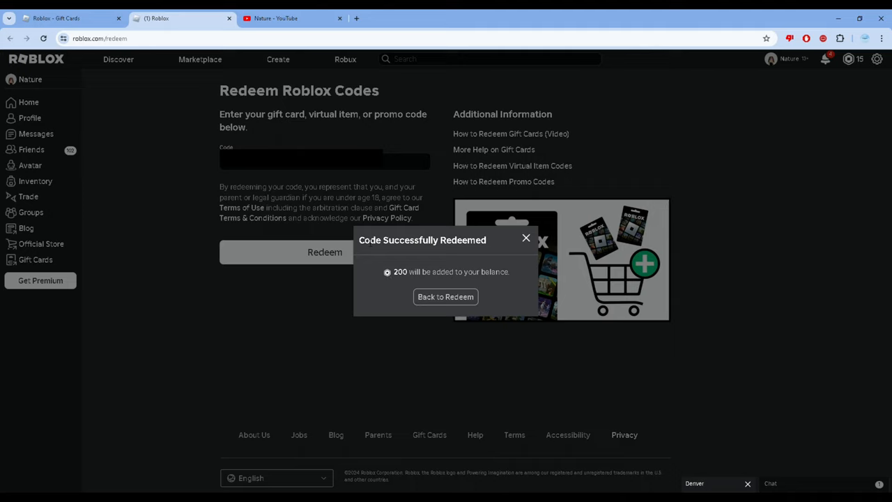
mouse_move(403, 287)
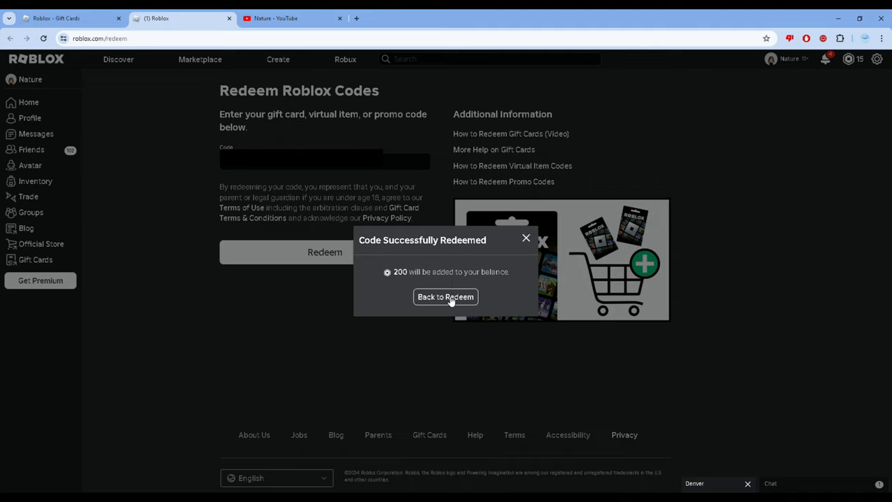
Dismiss the Code Successfully Redeemed dialog and reload so the balance shows 215 Robux.
left_click(447, 297)
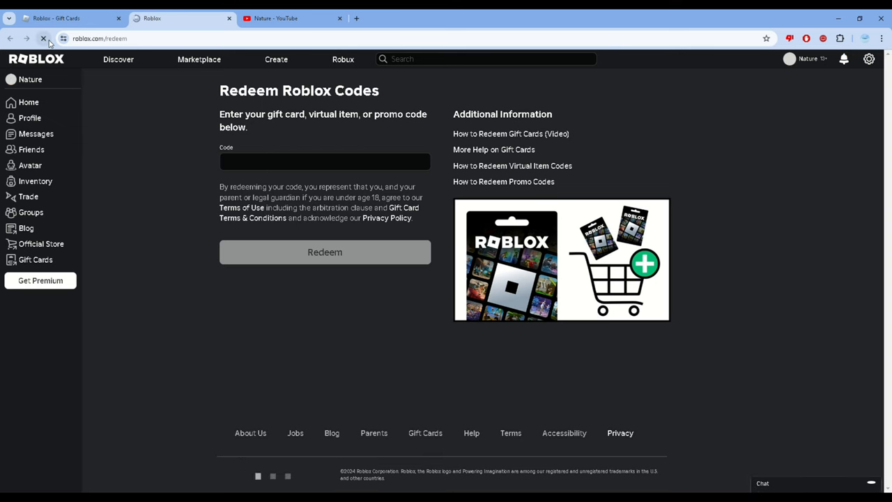
left_click(848, 59)
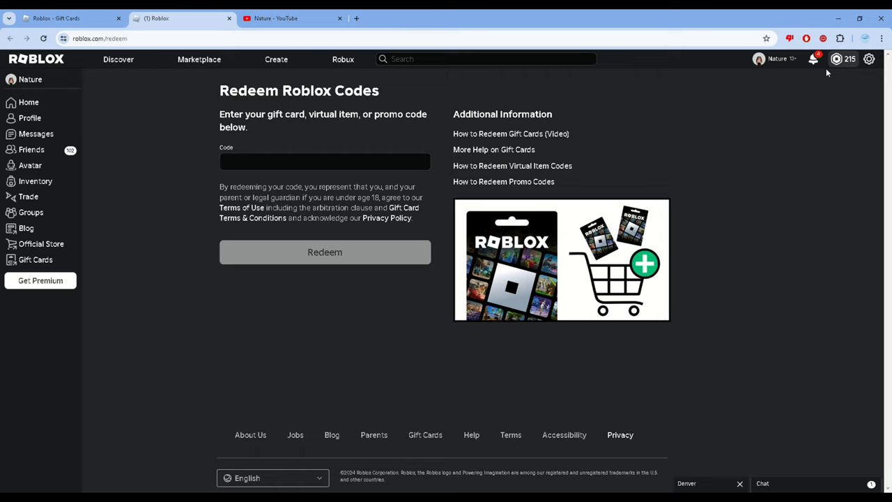
mouse_move(684, 123)
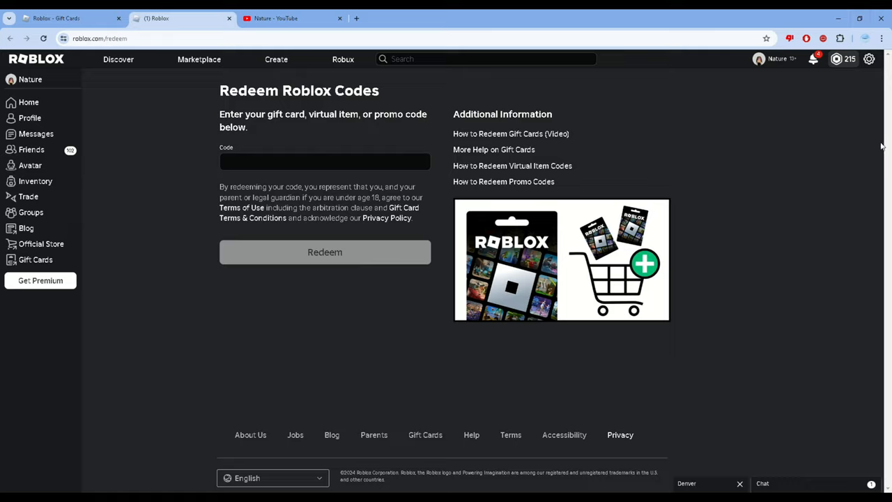
mouse_move(859, 145)
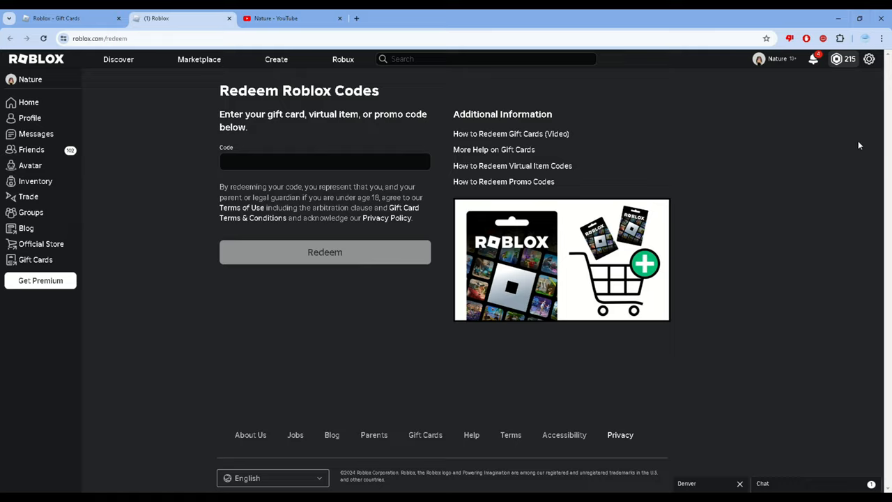